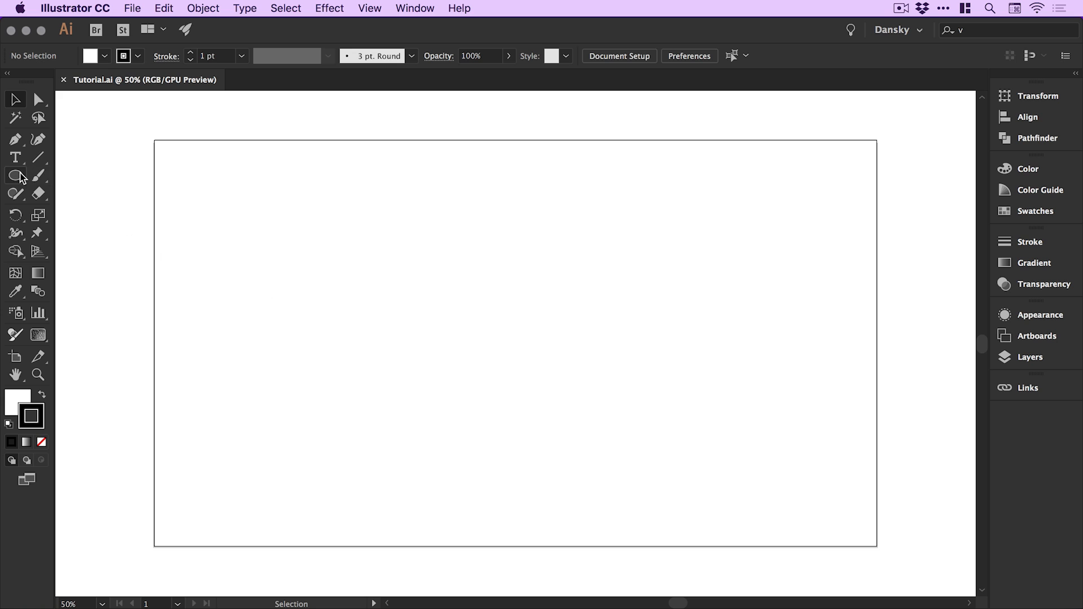
# Step: Draw an 854 px circle on the artboard and bring up its fill colour settings
pyautogui.click(15, 176)
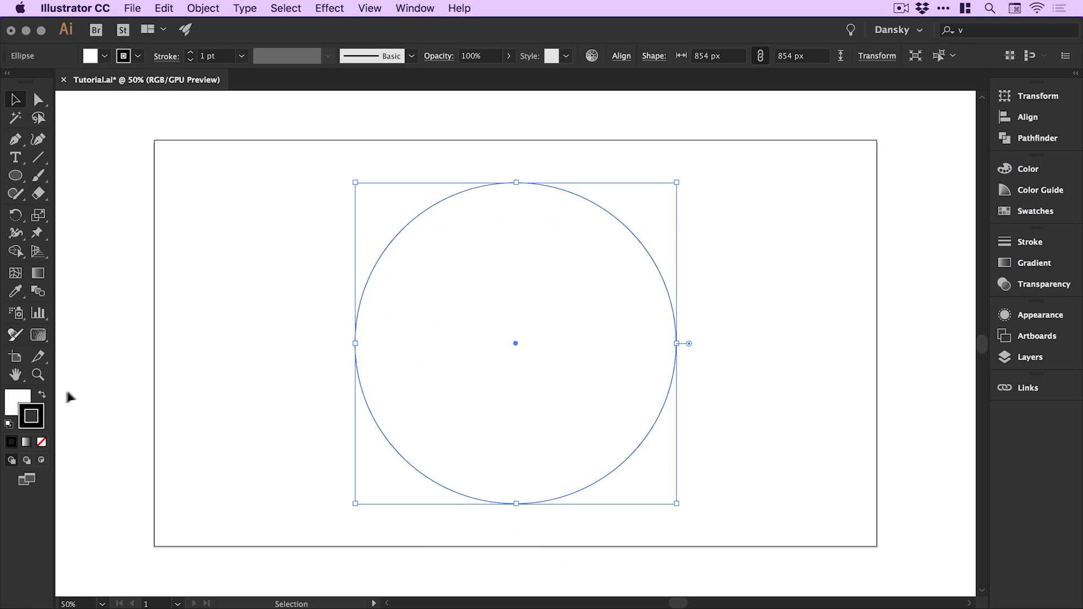
pyautogui.click(1027, 168)
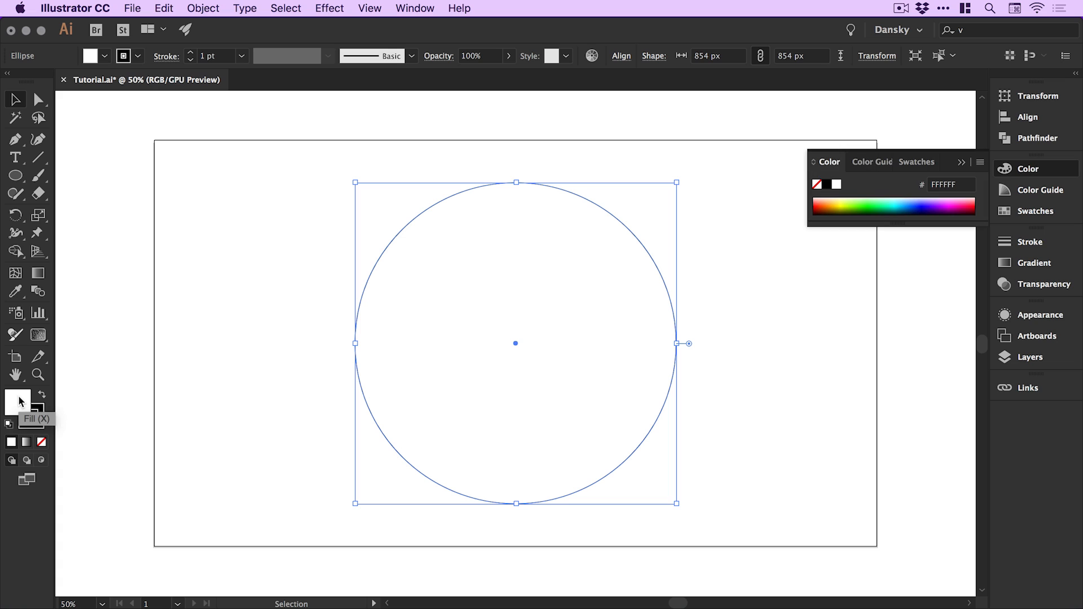
pyautogui.moveTo(41, 447)
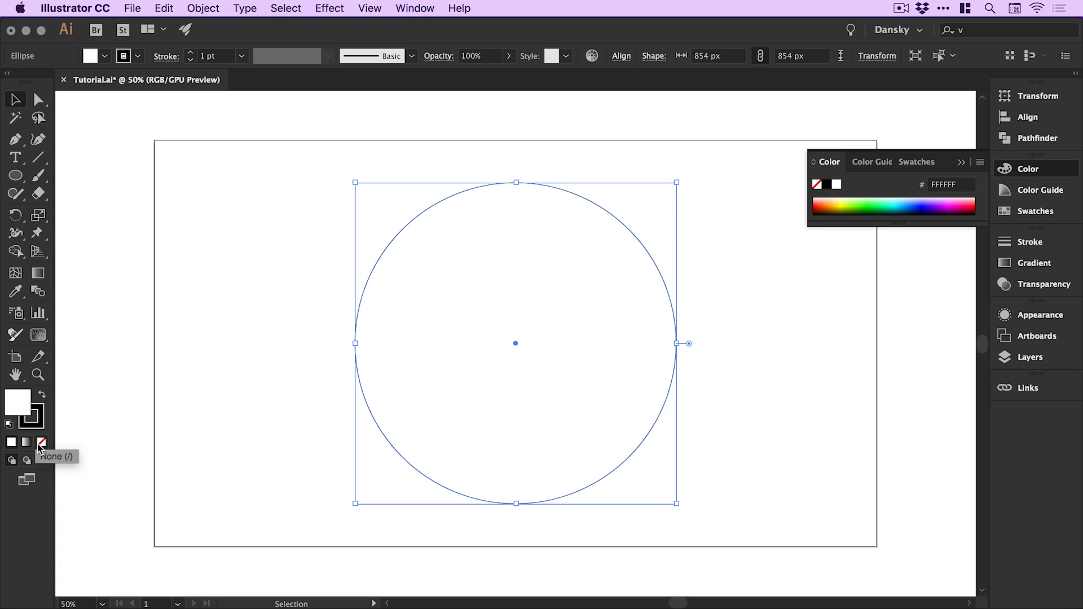
# Step: Set the circle's fill to None and its black stroke weight to 300 pt
pyautogui.click(30, 417)
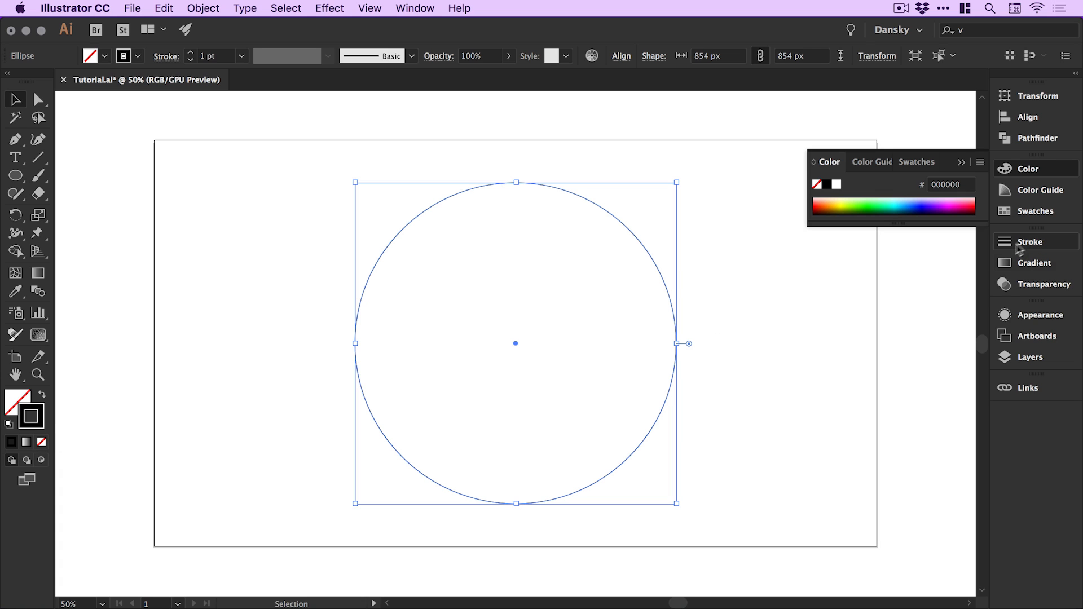
pyautogui.click(1034, 242)
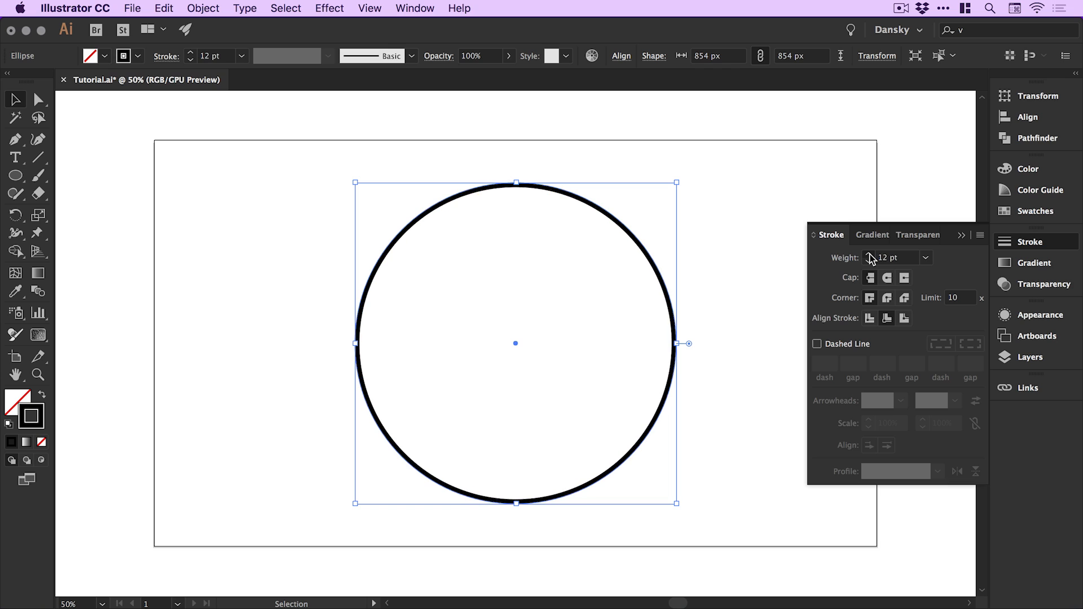
pyautogui.click(873, 255)
pyautogui.write('300')
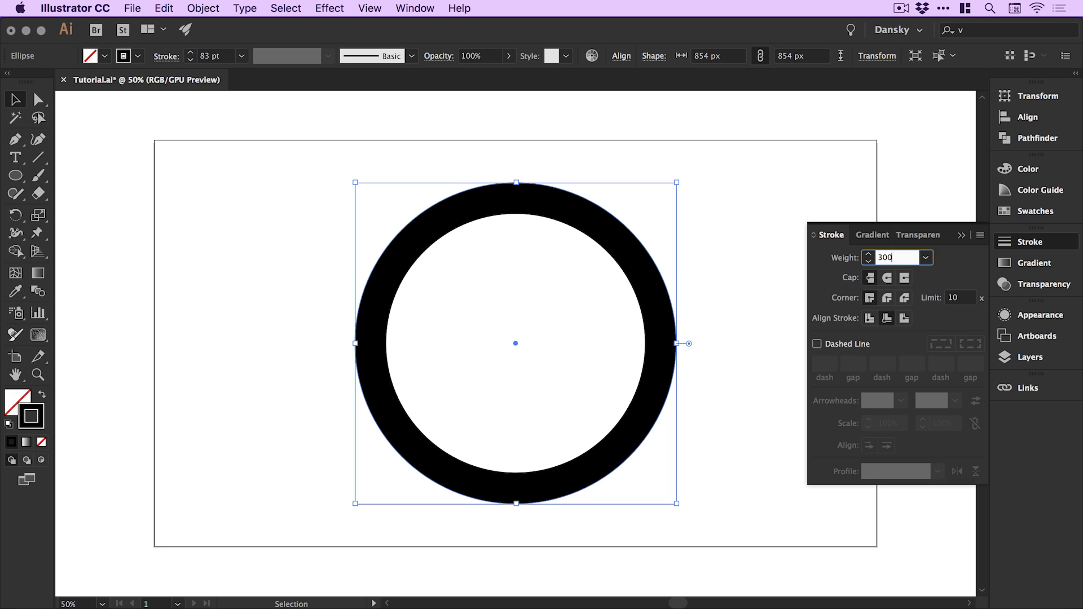
pyautogui.press('Return')
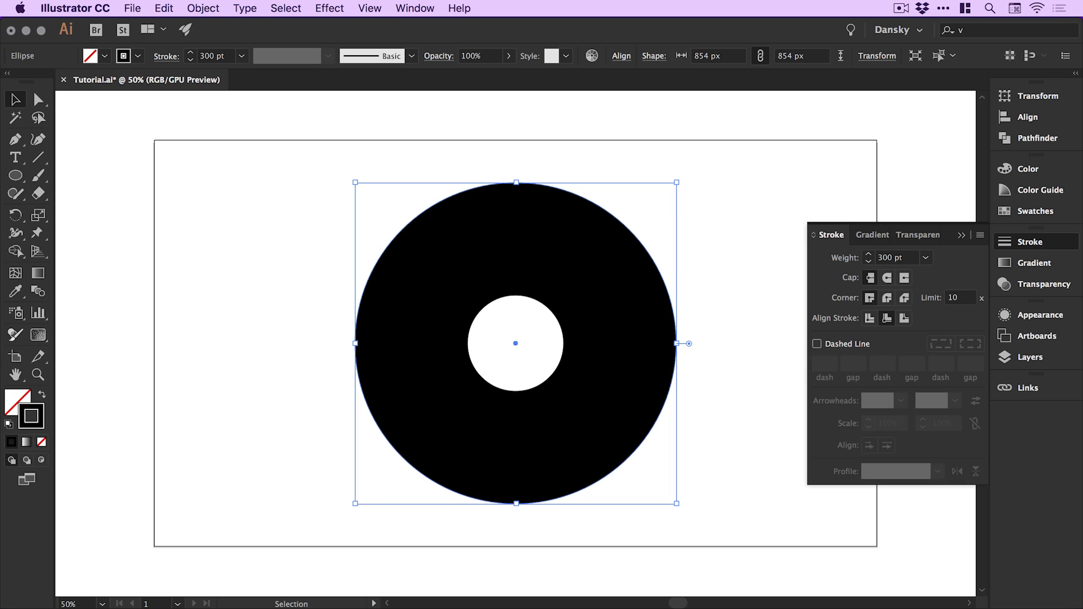
pyautogui.moveTo(872, 261)
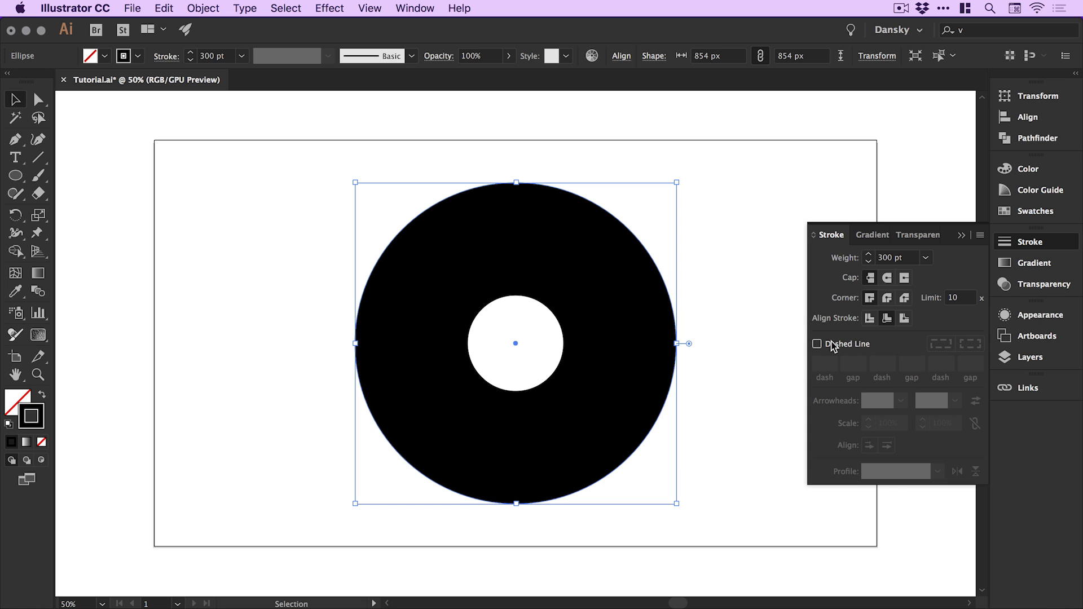
# Step: Make the thick ring a Dashed Line stroke so it splits into radiating rays
pyautogui.click(817, 343)
pyautogui.write('30')
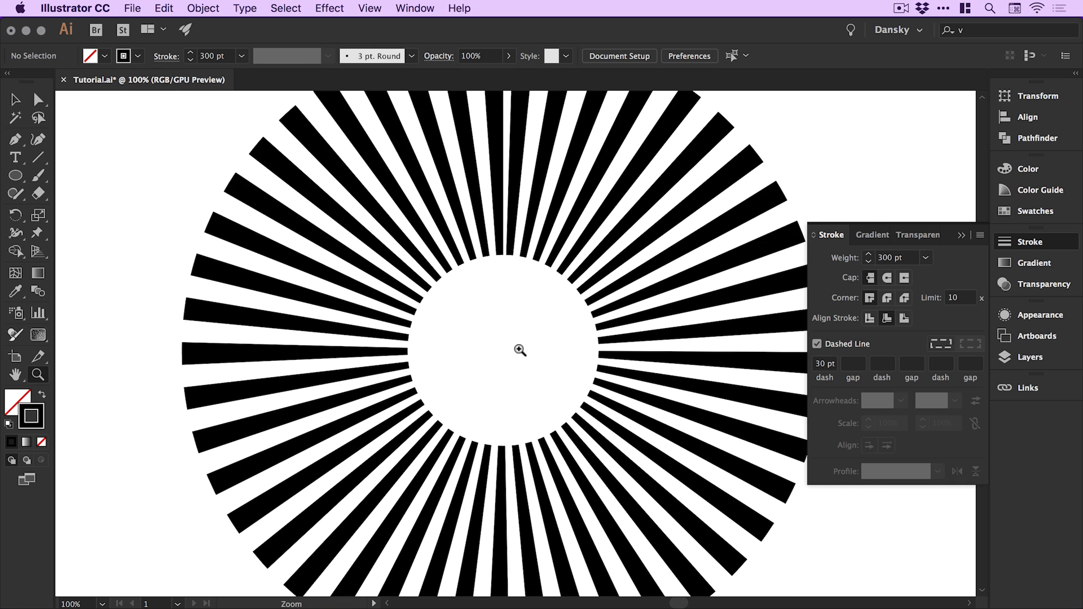
pyautogui.click(503, 350)
pyautogui.write('10')
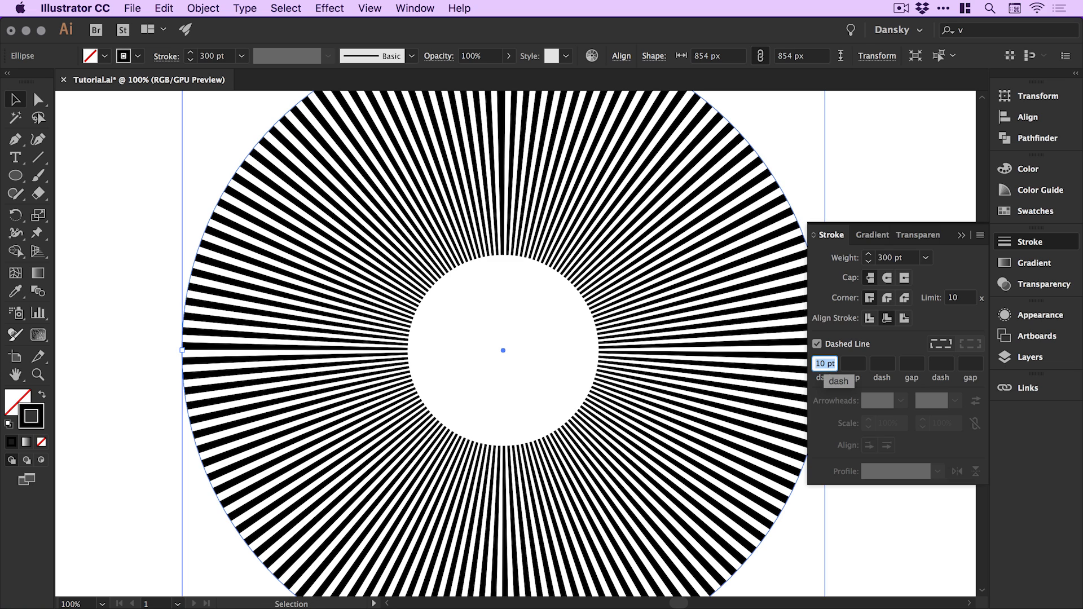
pyautogui.write('70')
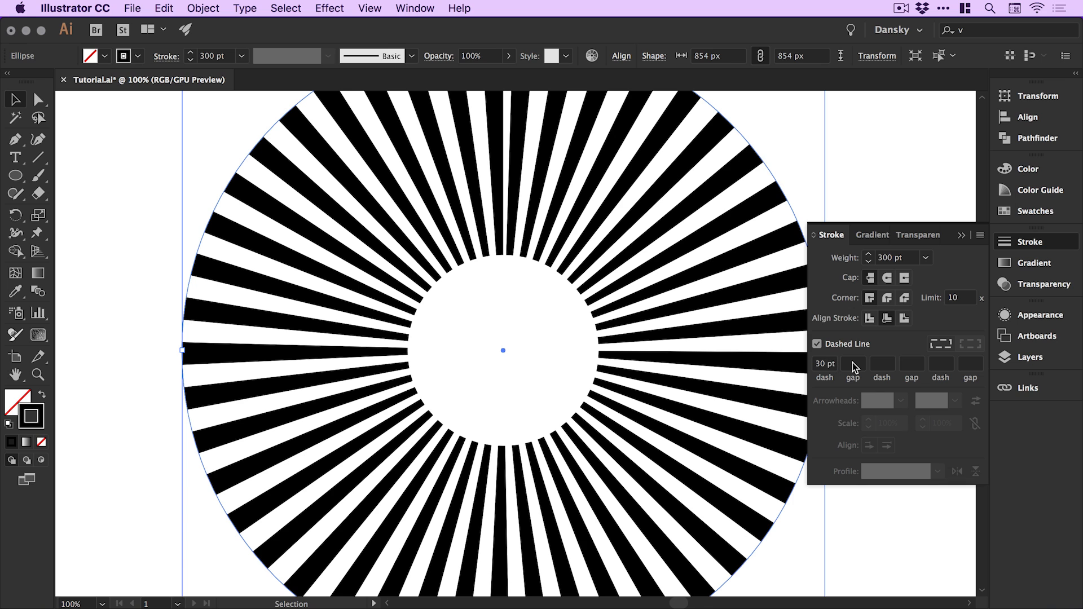
pyautogui.moveTo(854, 364)
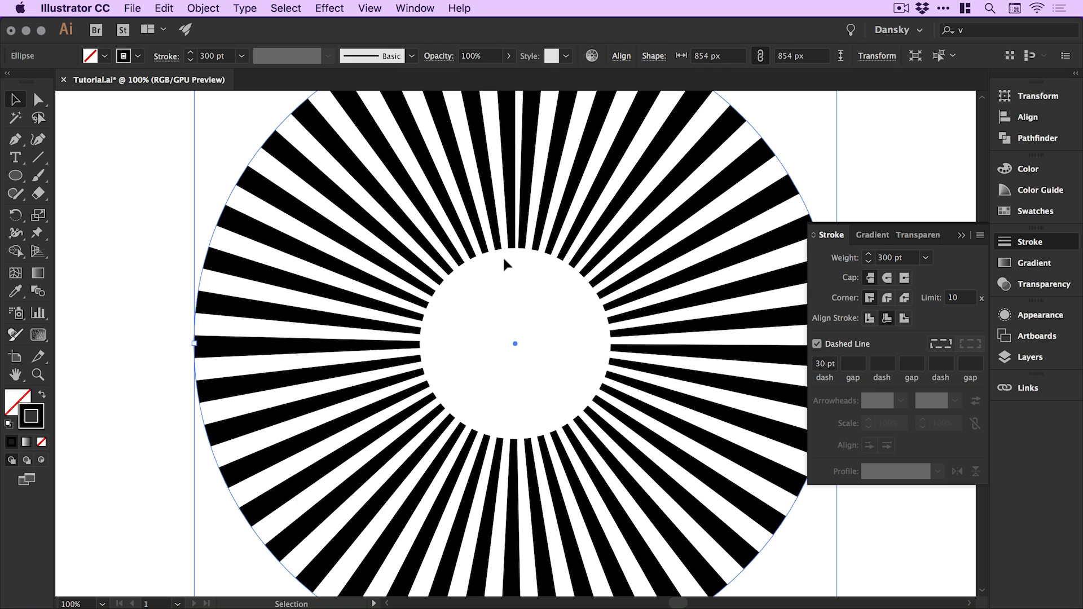
pyautogui.moveTo(870, 318)
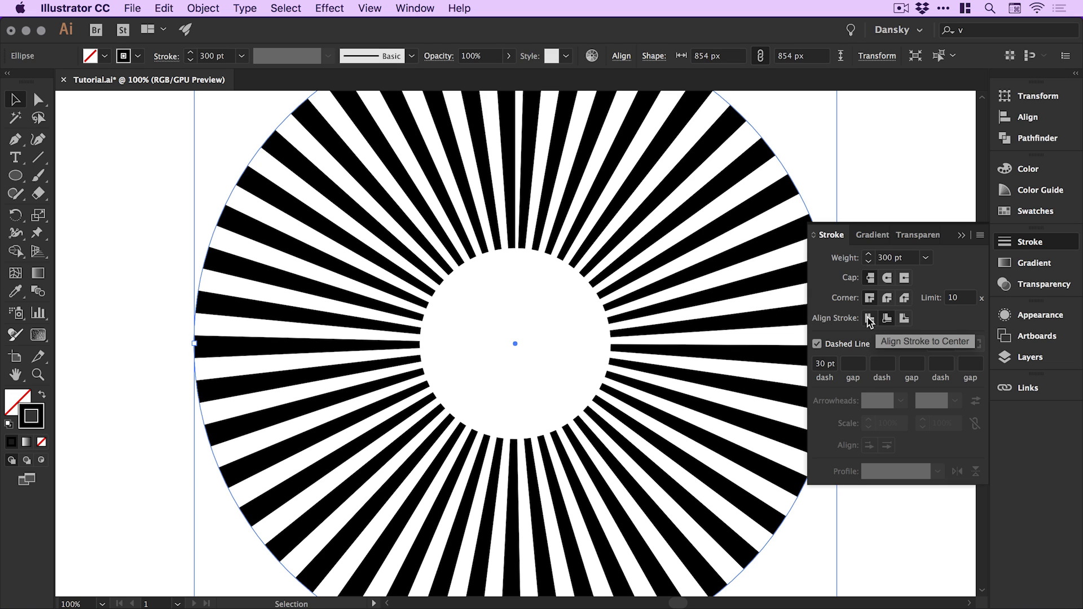
# Step: Align the 500 pt stroke to centre and set dashes to fit evenly around the path
pyautogui.click(870, 318)
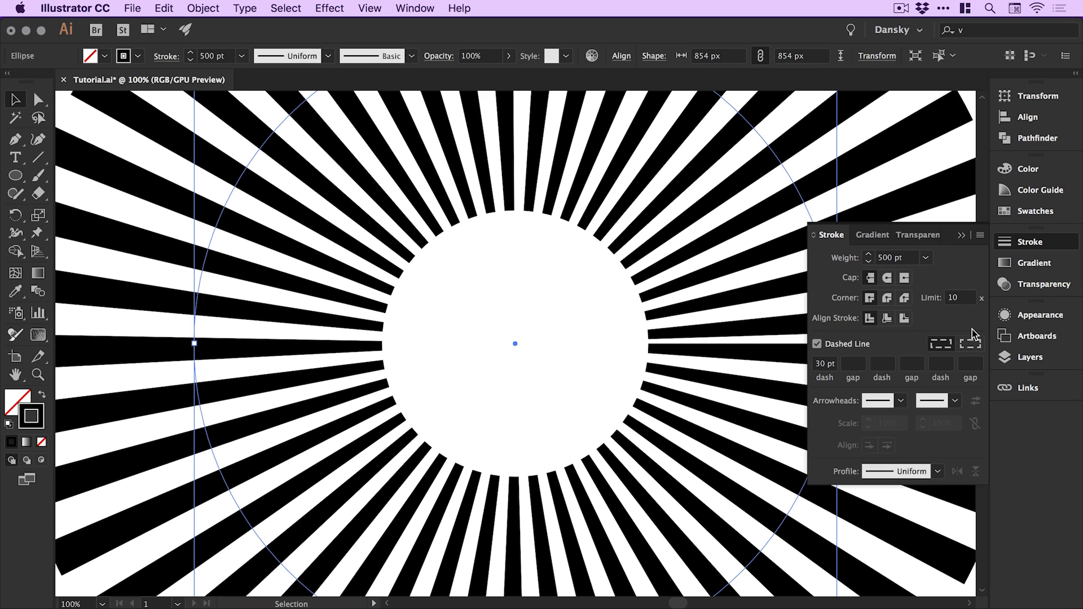
pyautogui.moveTo(971, 343)
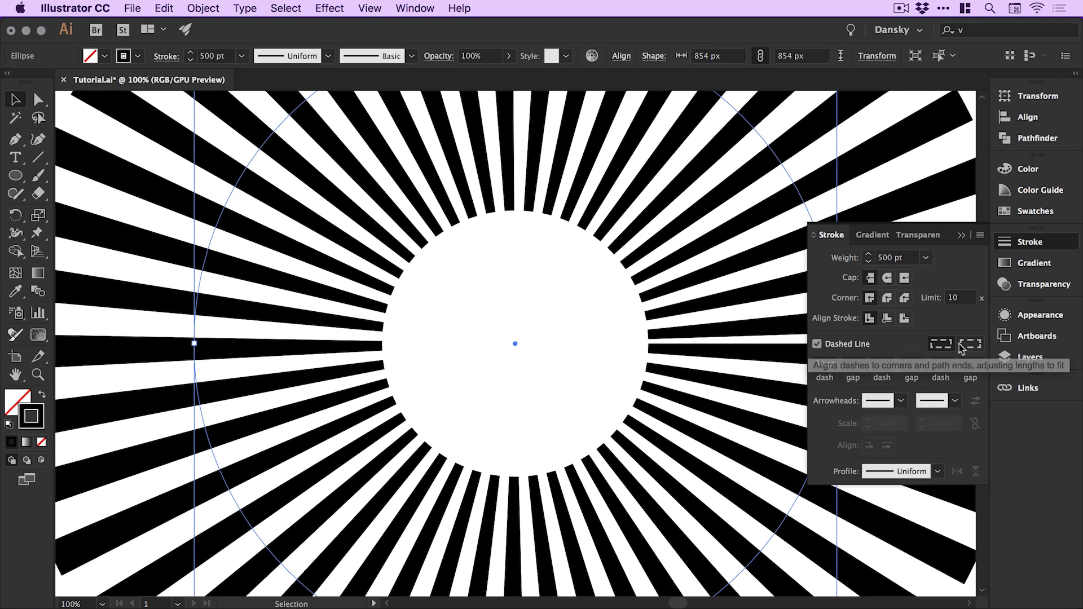
pyautogui.click(940, 344)
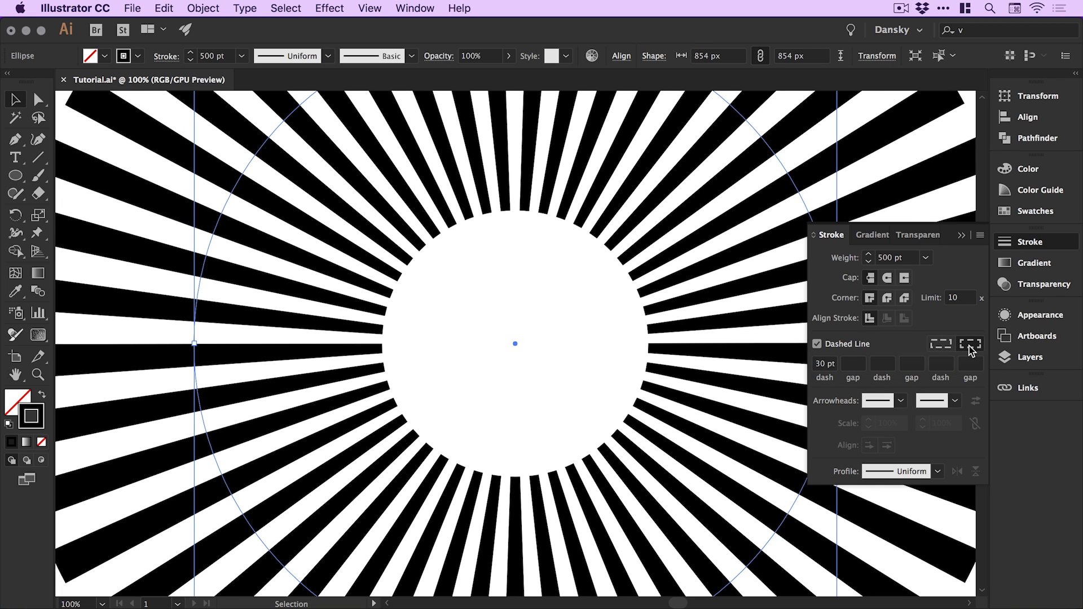
pyautogui.moveTo(1030, 247)
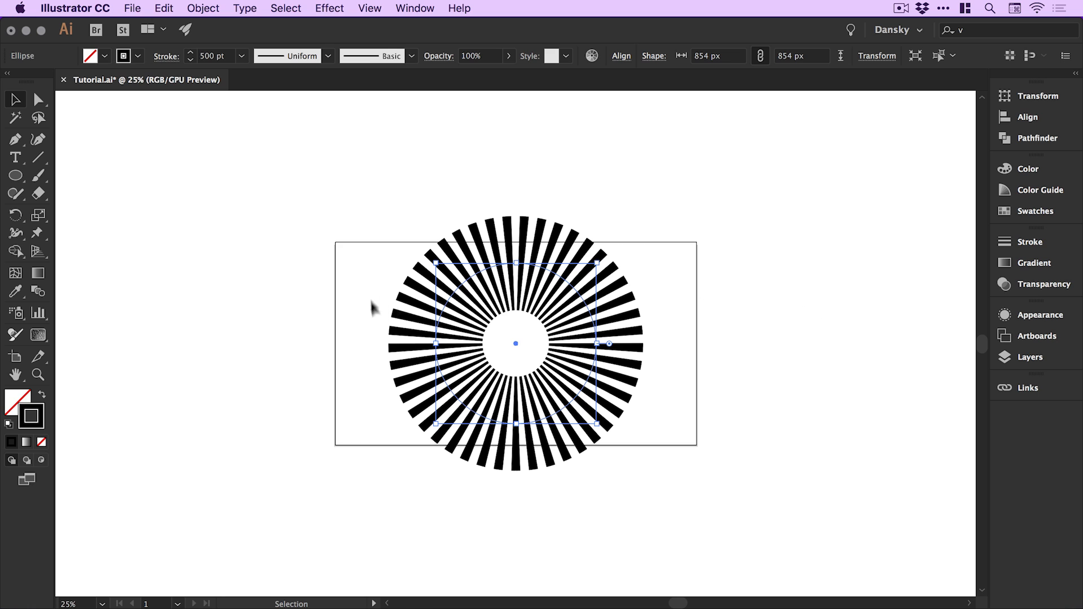
pyautogui.moveTo(593, 264)
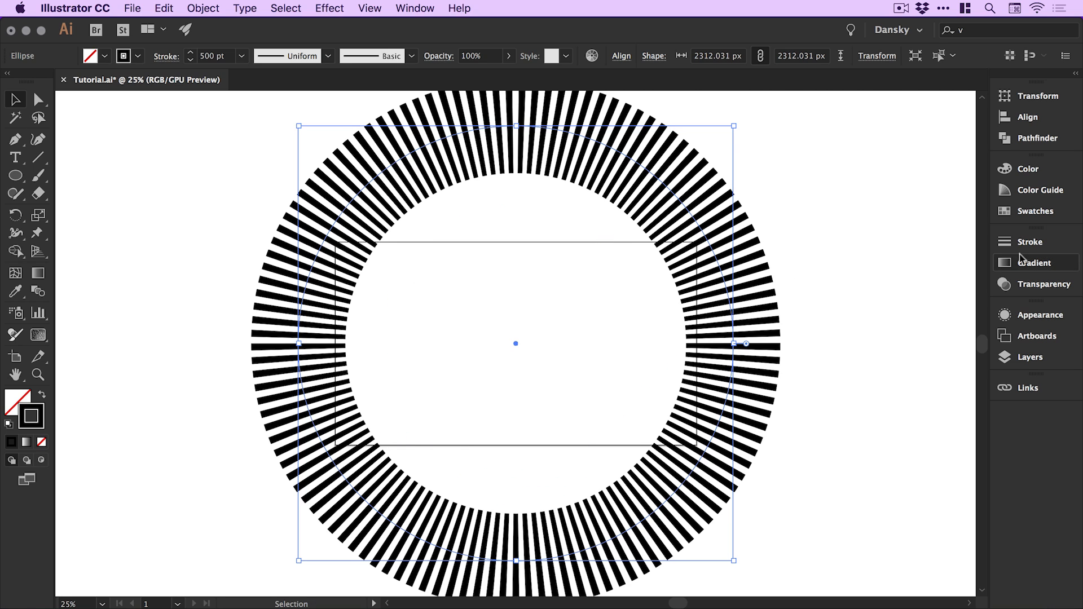
# Step: Nudge the stroke weight down and back up, settling on 1000 pt so rays converge
pyautogui.click(1029, 241)
pyautogui.write('1000')
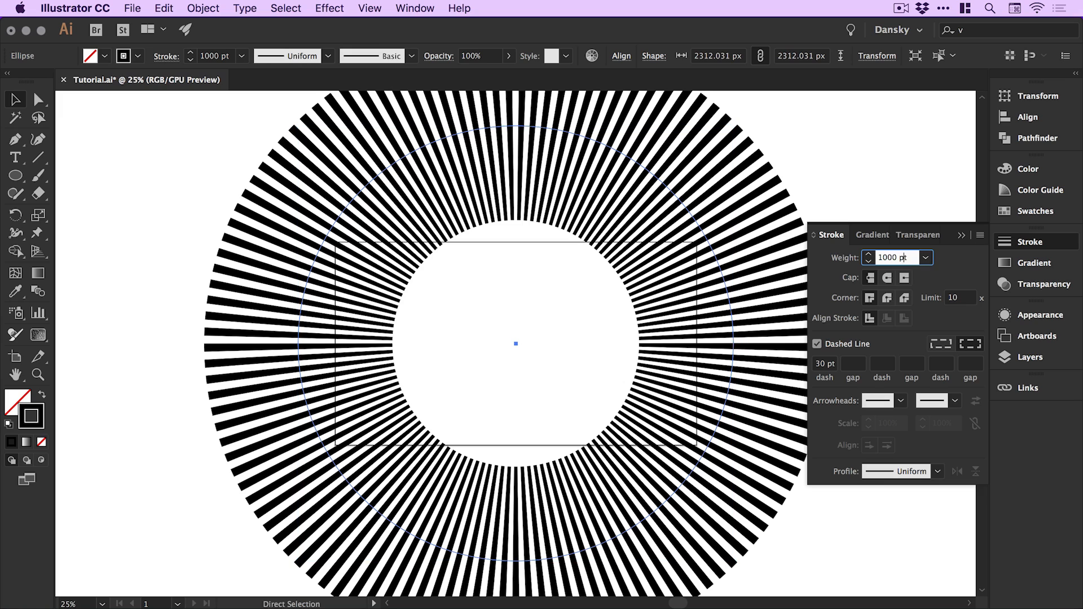
pyautogui.click(14, 100)
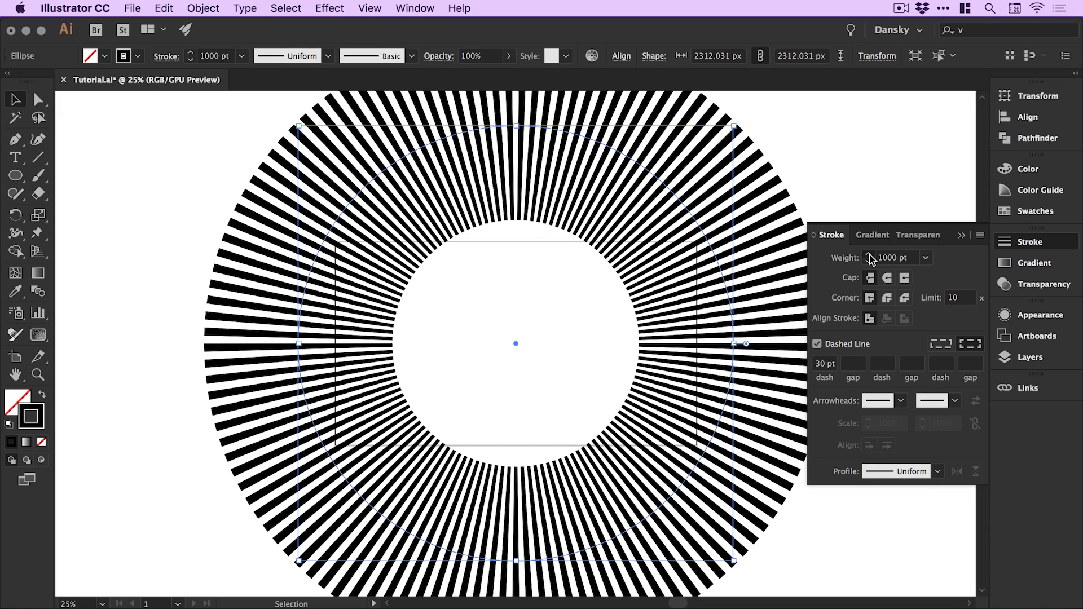
pyautogui.moveTo(869, 261)
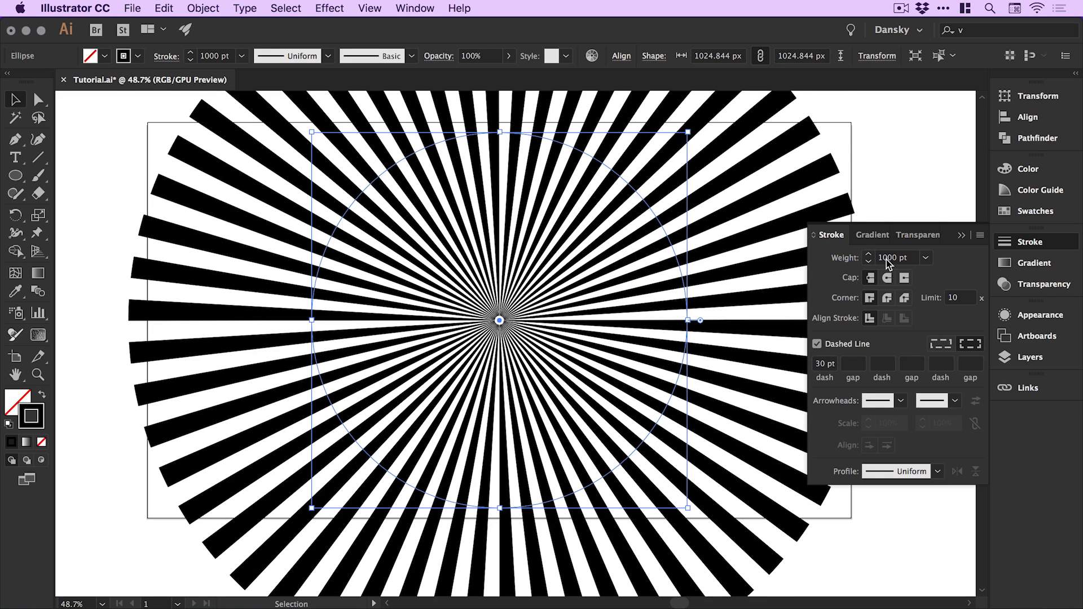
pyautogui.click(869, 261)
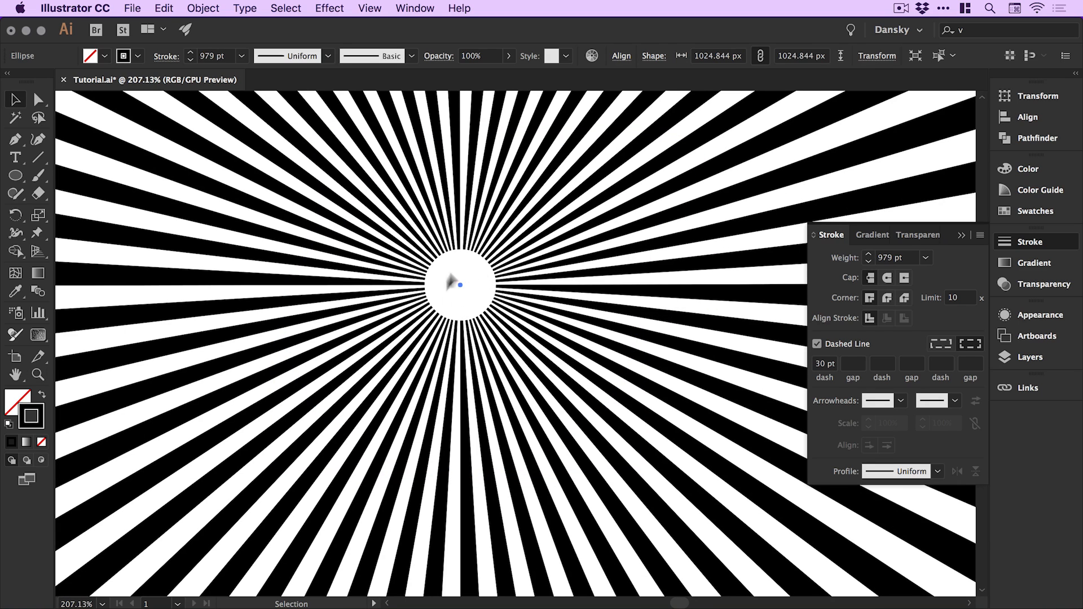
pyautogui.click(869, 262)
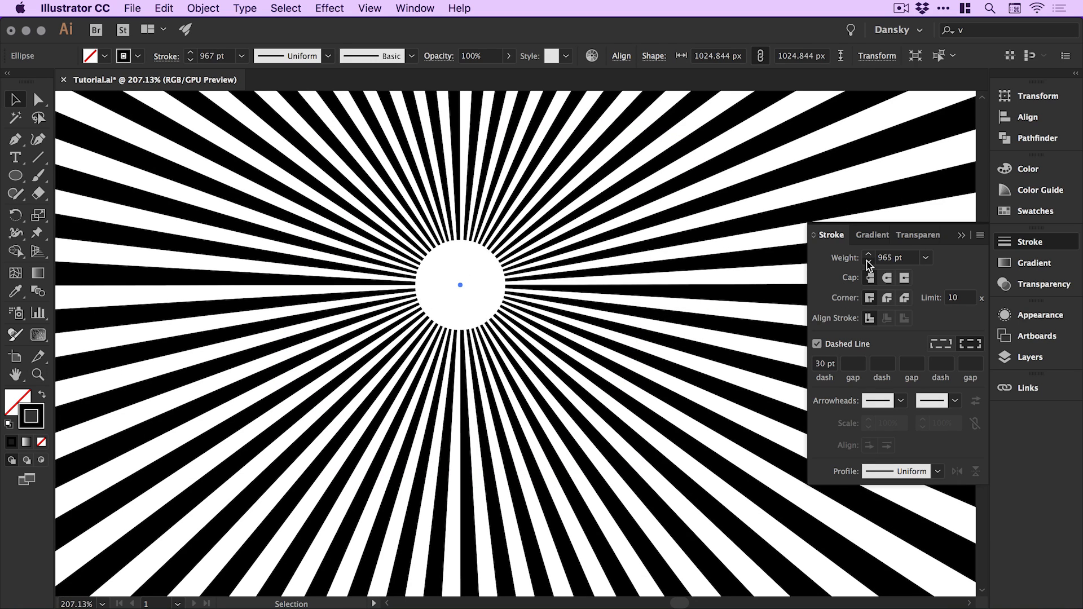
pyautogui.click(869, 260)
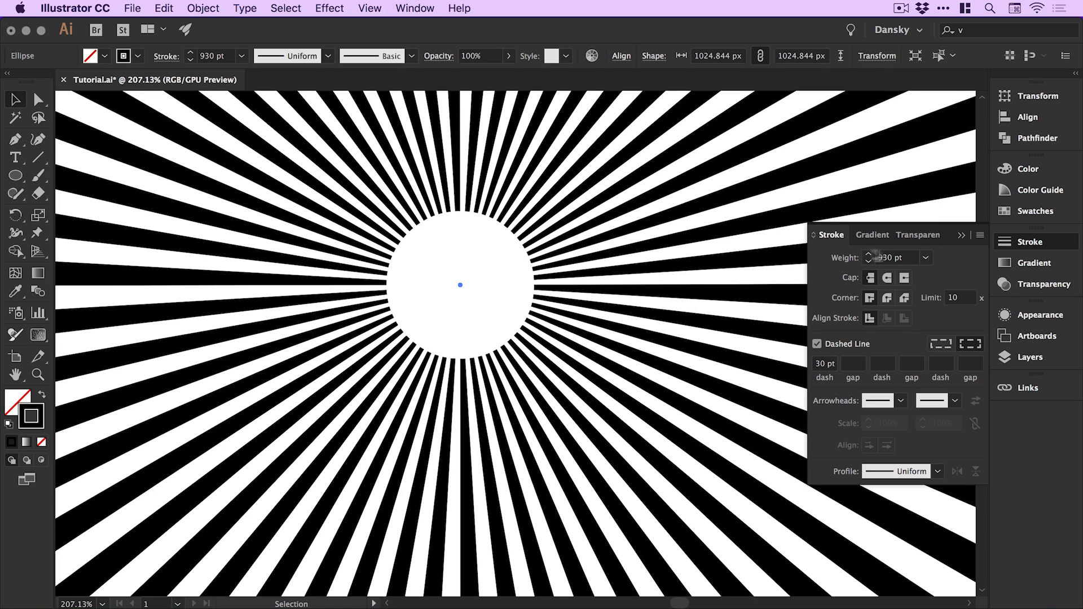
pyautogui.click(869, 254)
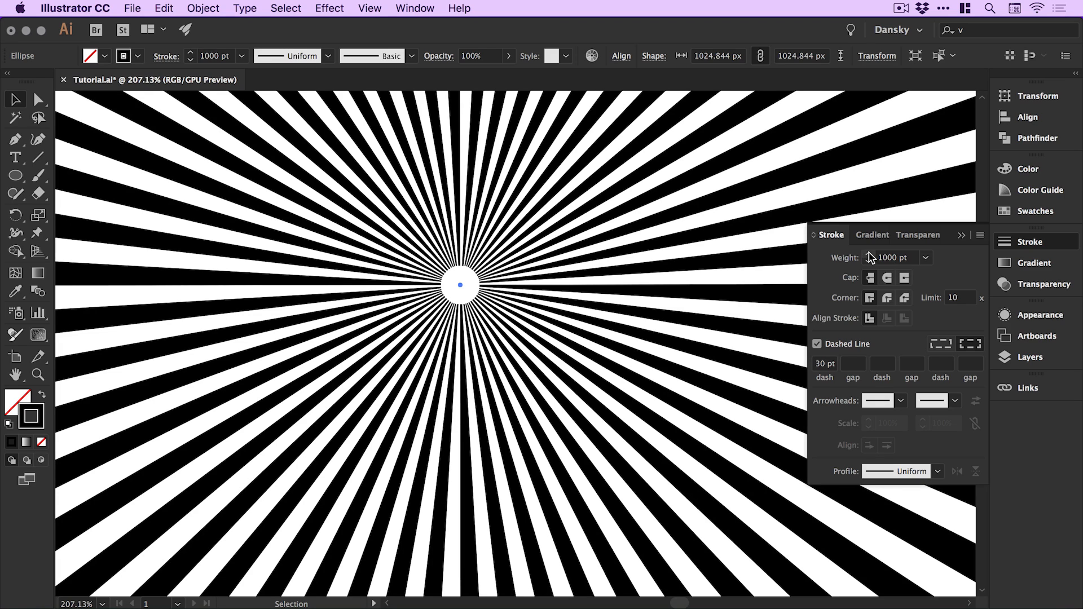
pyautogui.moveTo(878, 263)
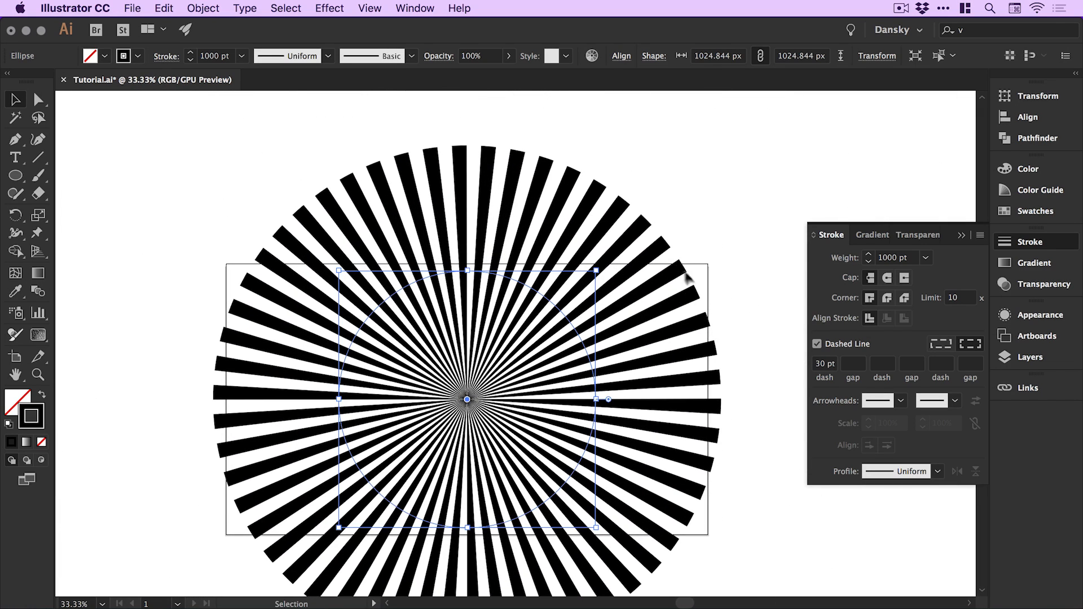
pyautogui.moveTo(680, 293)
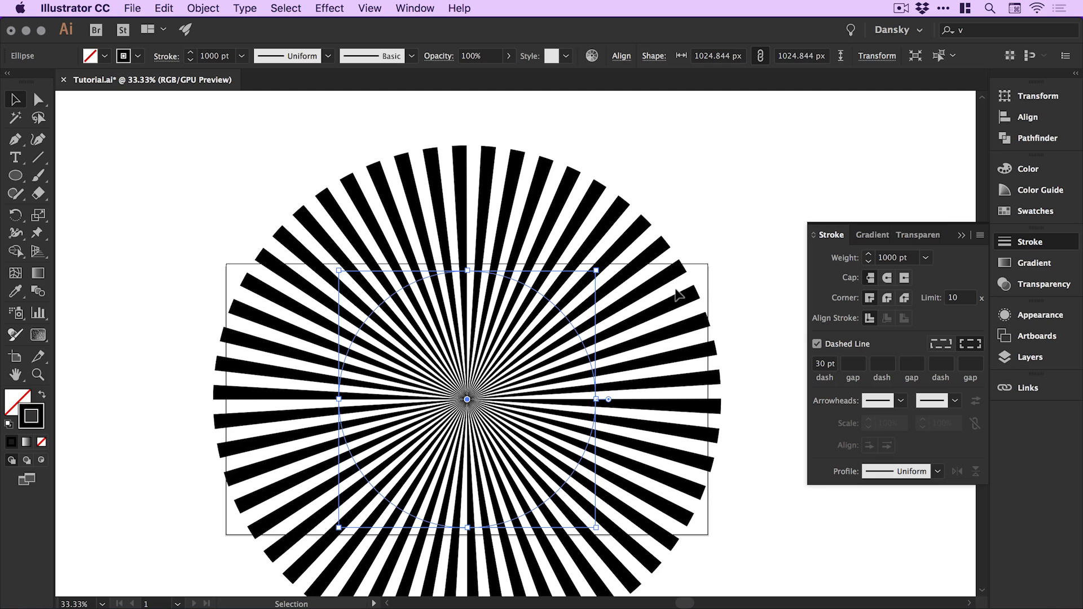
pyautogui.moveTo(660, 307)
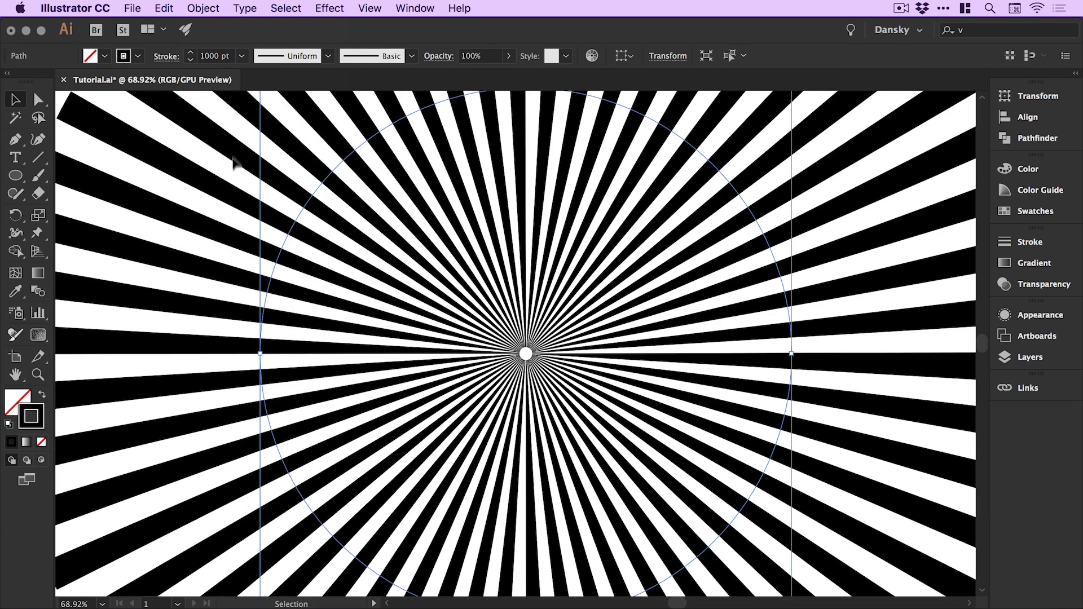
# Step: Expand the sunburst's fill and stroke into a group of filled black ray shapes
pyautogui.click(202, 8)
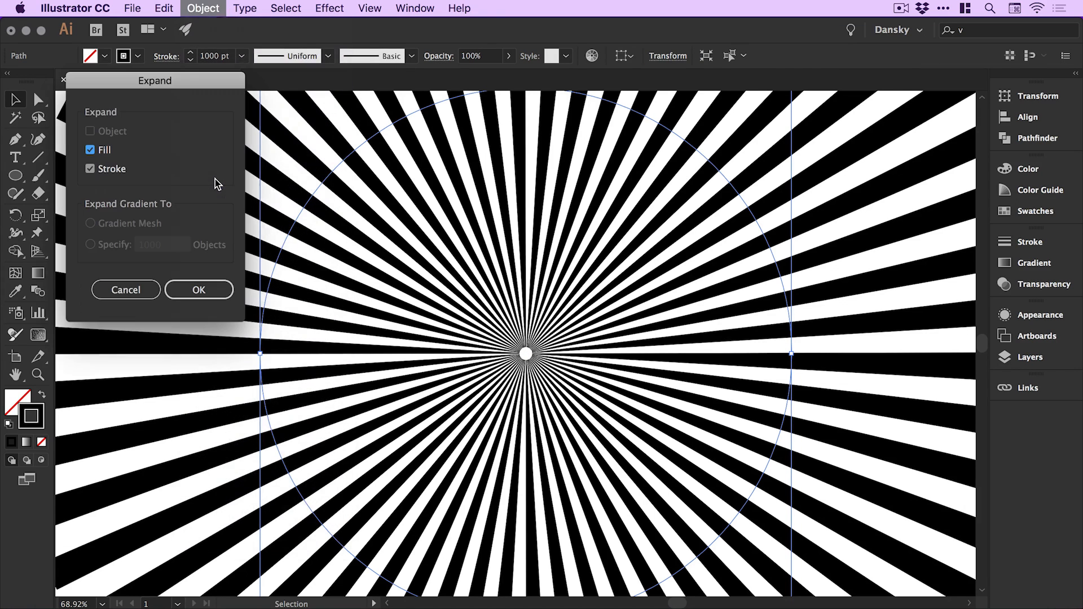
pyautogui.moveTo(177, 281)
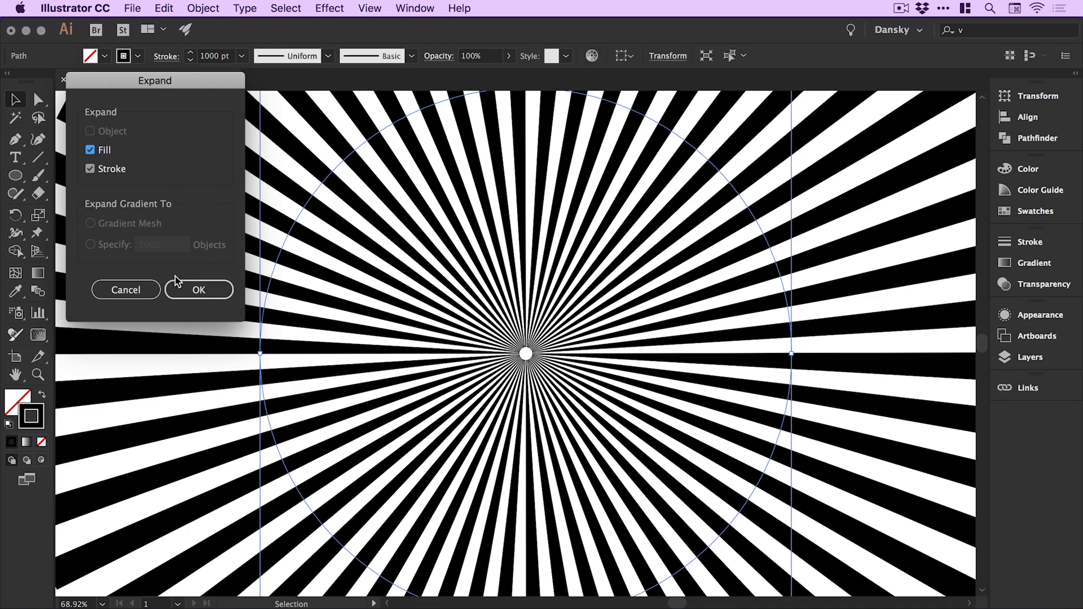
pyautogui.click(199, 290)
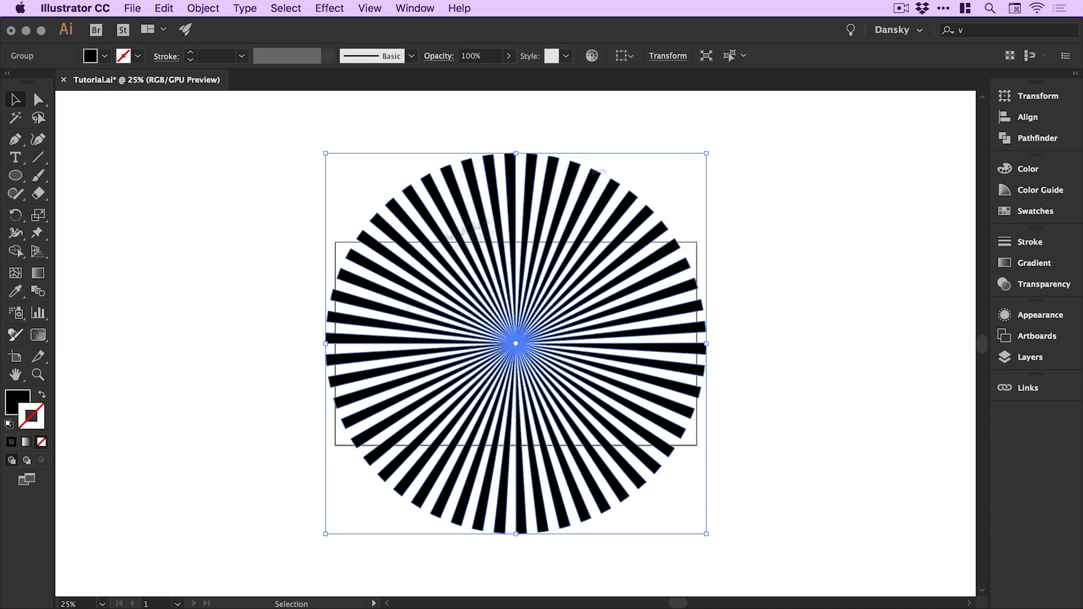
# Step: Scale the sunburst group larger and bring up its fill colour settings
pyautogui.click(1004, 168)
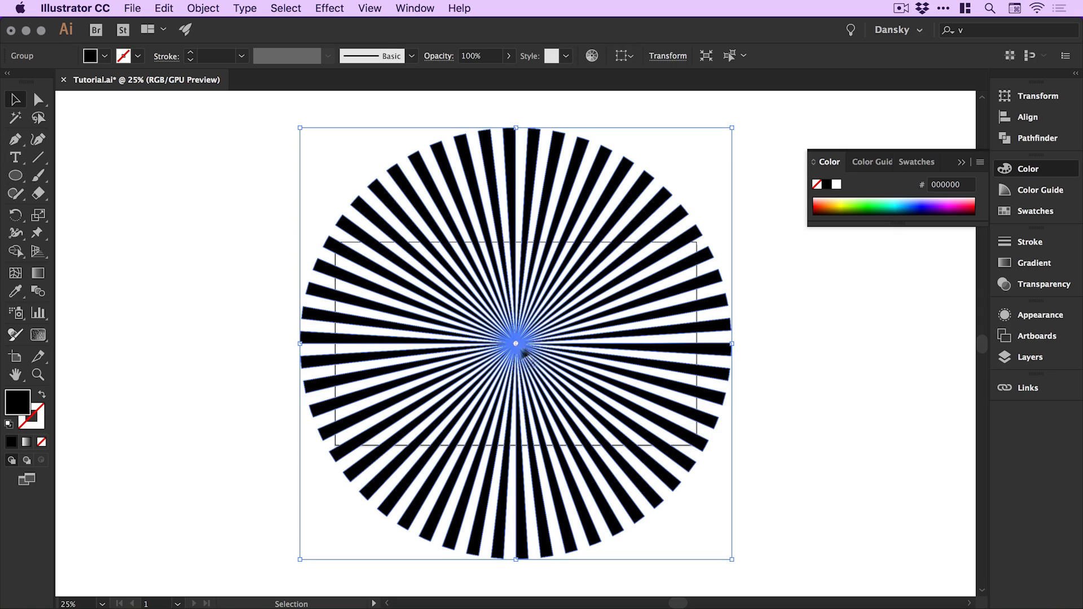
pyautogui.moveTo(502, 362)
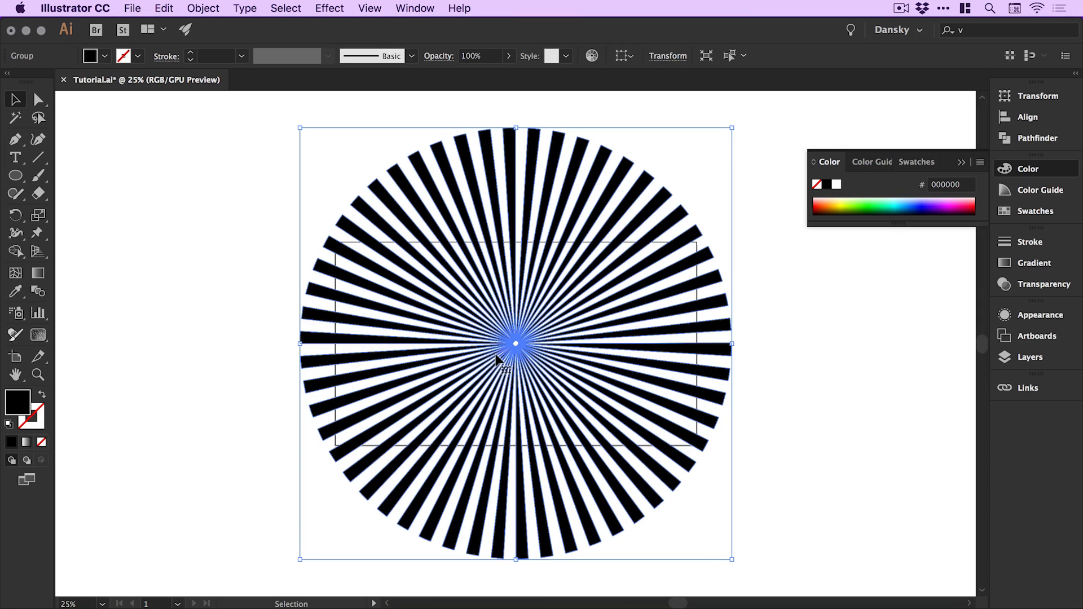
pyautogui.moveTo(387, 287)
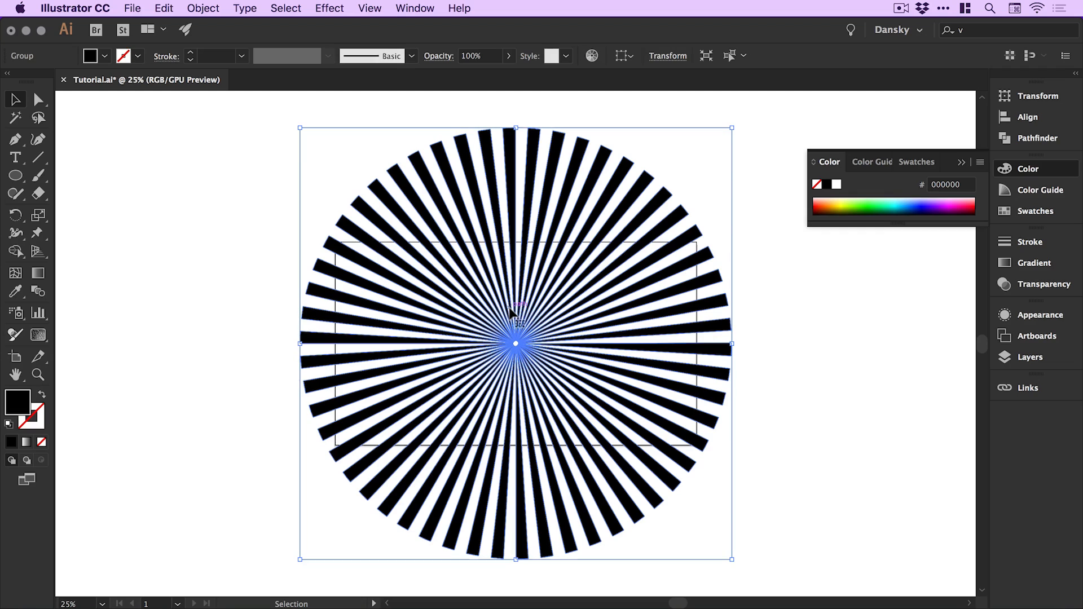
pyautogui.moveTo(17, 403)
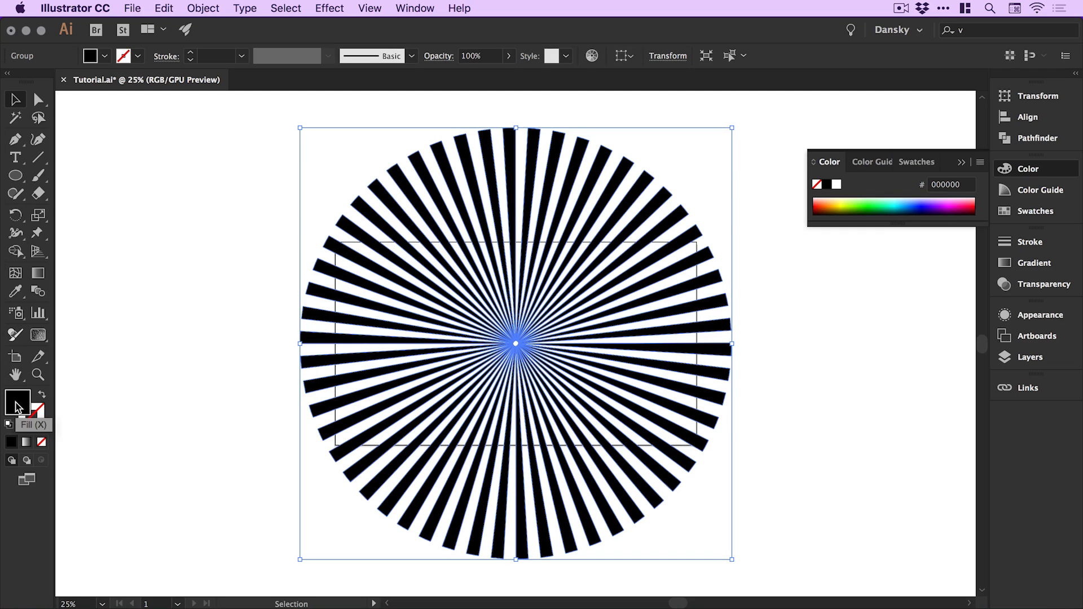
# Step: Fill the rays with orange FF881D and save it as a new global swatch
pyautogui.doubleClick(17, 399)
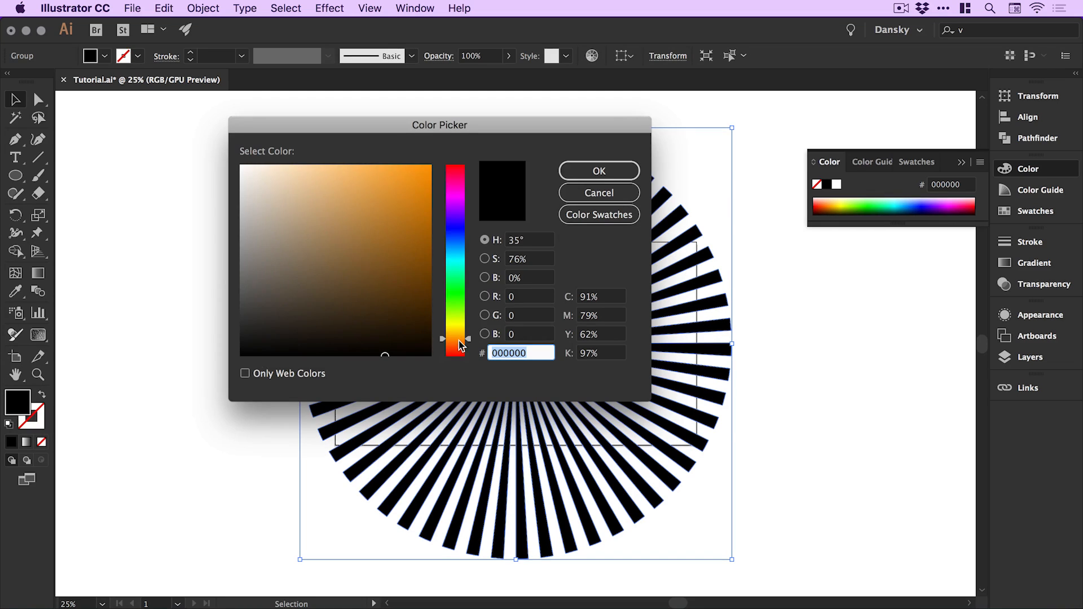
pyautogui.click(407, 165)
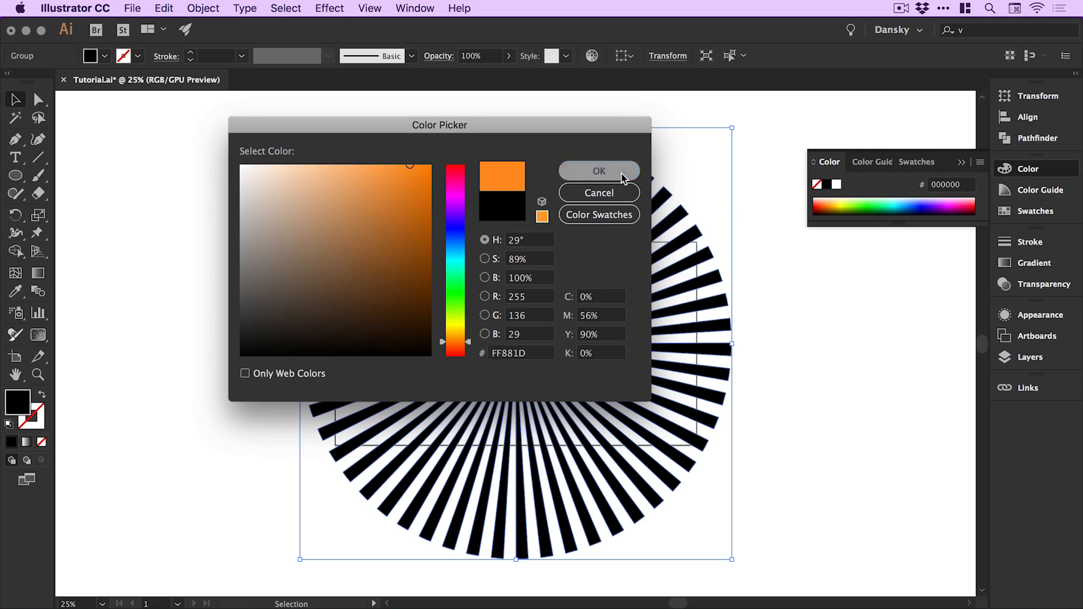
pyautogui.click(598, 170)
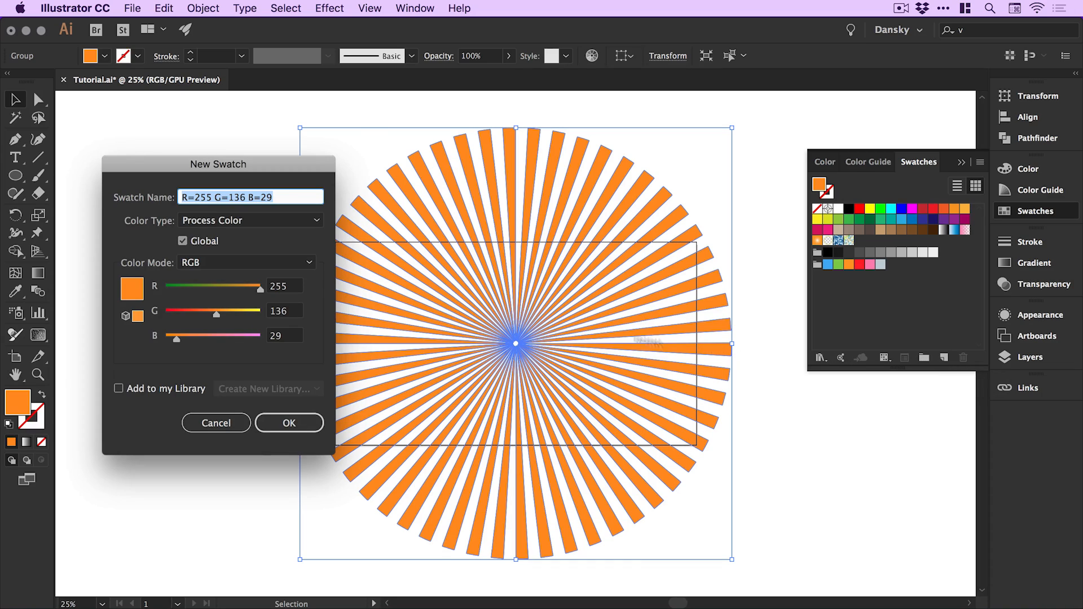
pyautogui.moveTo(290, 423)
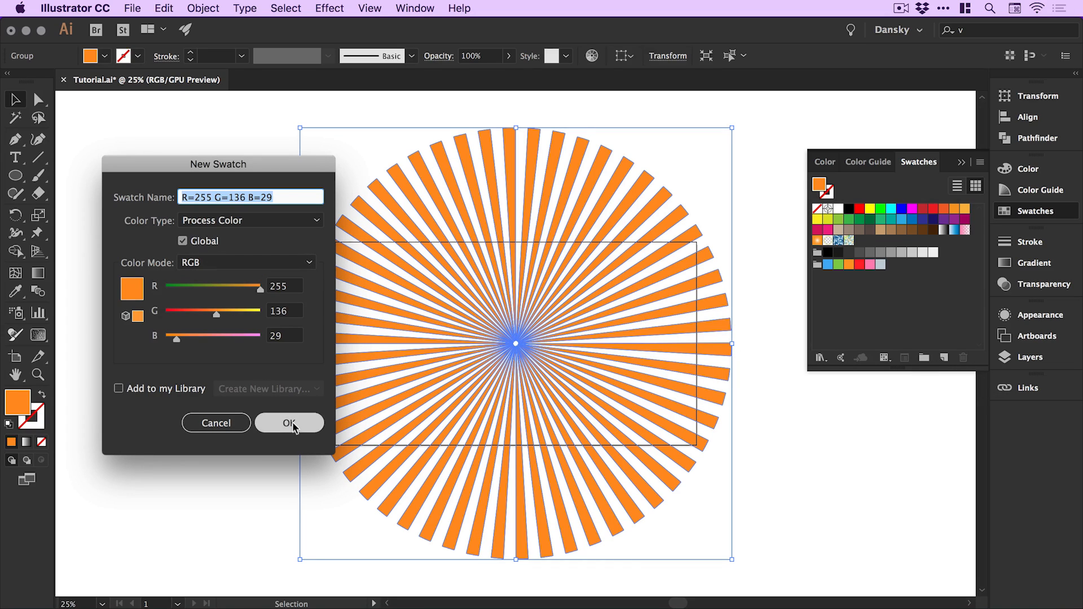
pyautogui.click(289, 423)
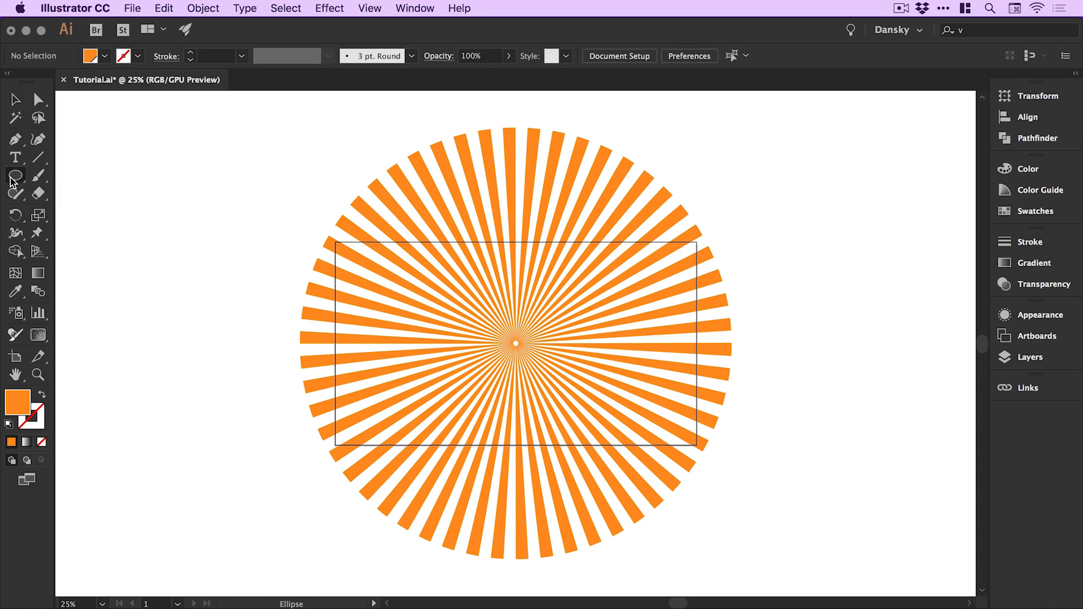
# Step: Draw an artboard-sized magenta rectangle over the sunburst and clip the rays to it
pyautogui.click(15, 176)
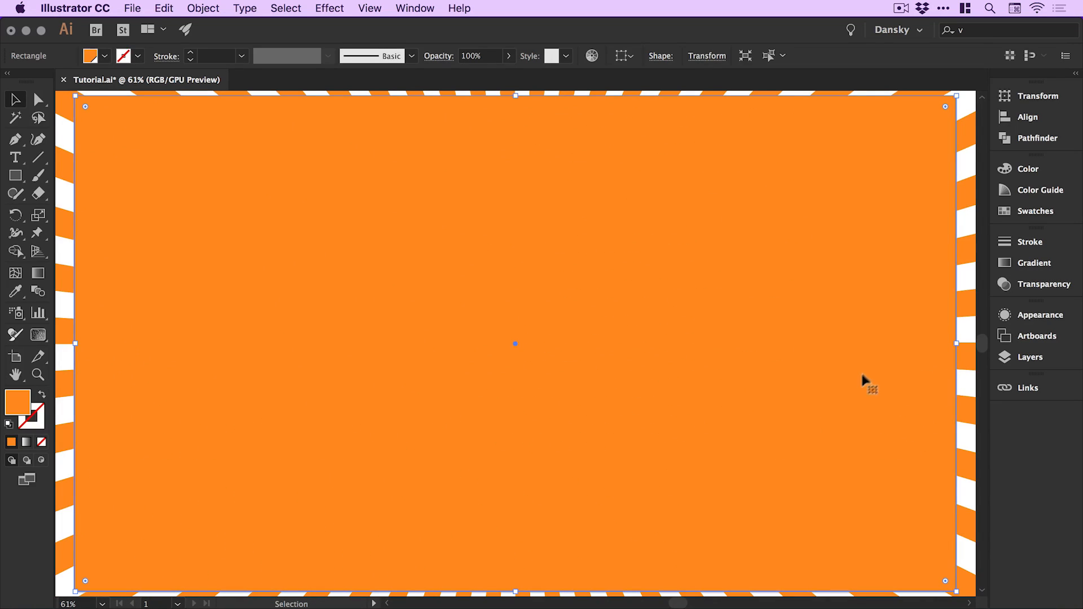
pyautogui.click(1035, 211)
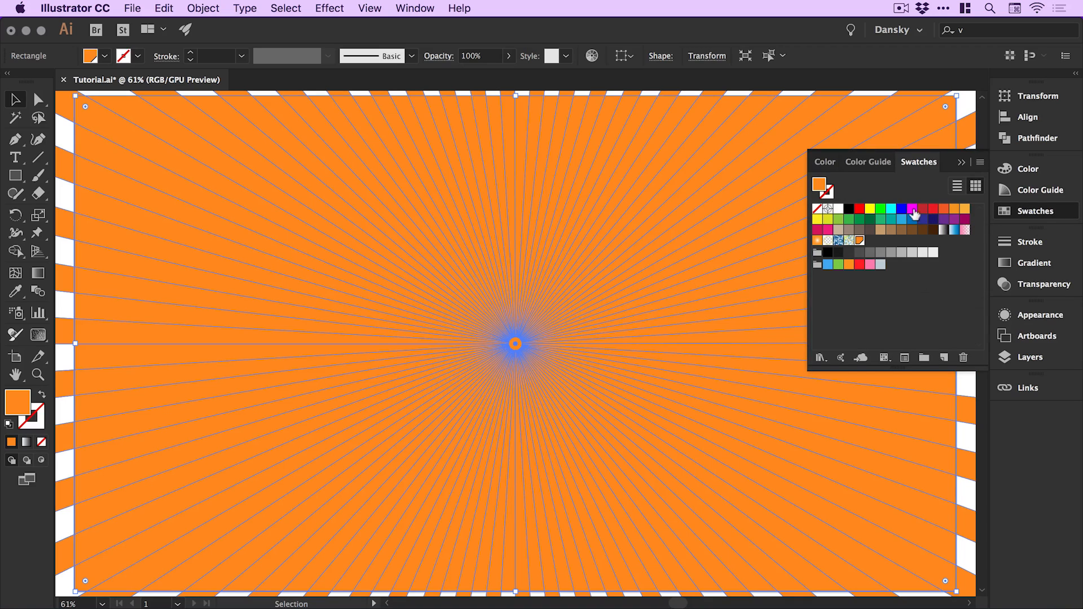
pyautogui.click(913, 210)
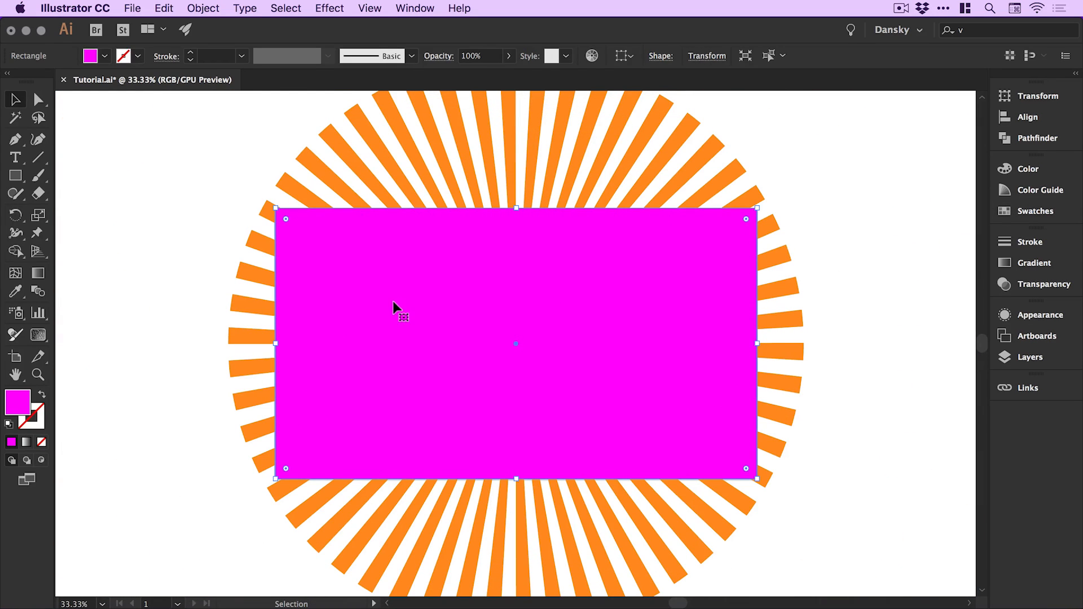
pyautogui.moveTo(259, 62)
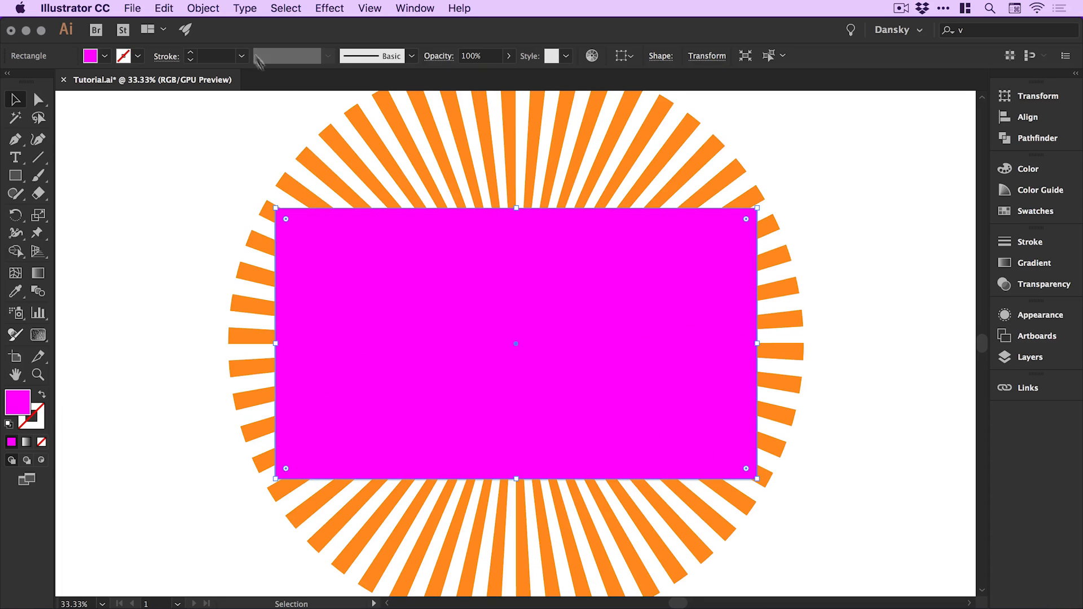
pyautogui.click(202, 8)
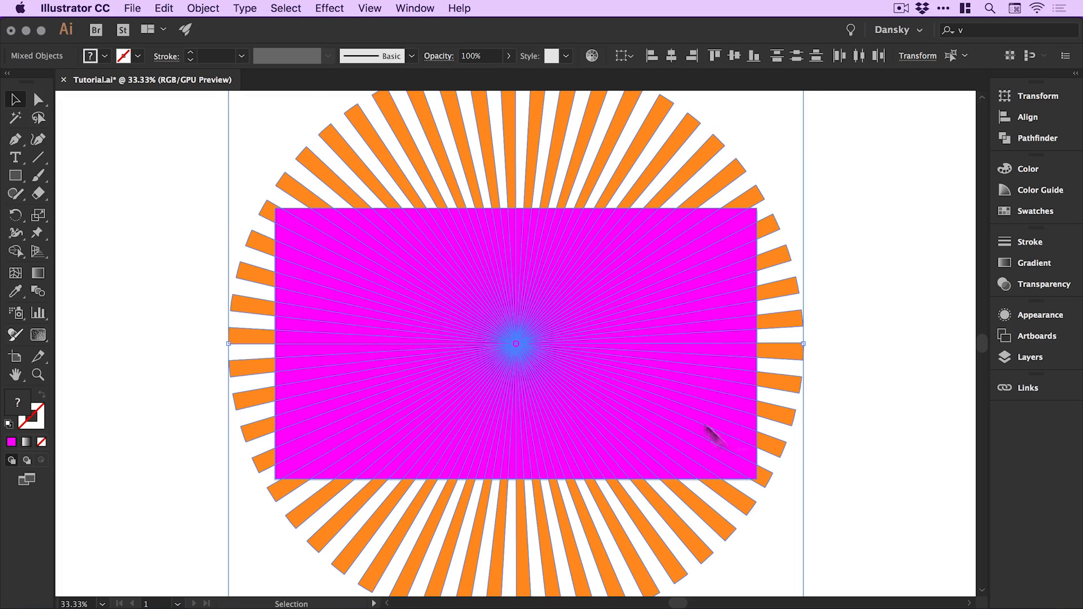
pyautogui.click(202, 7)
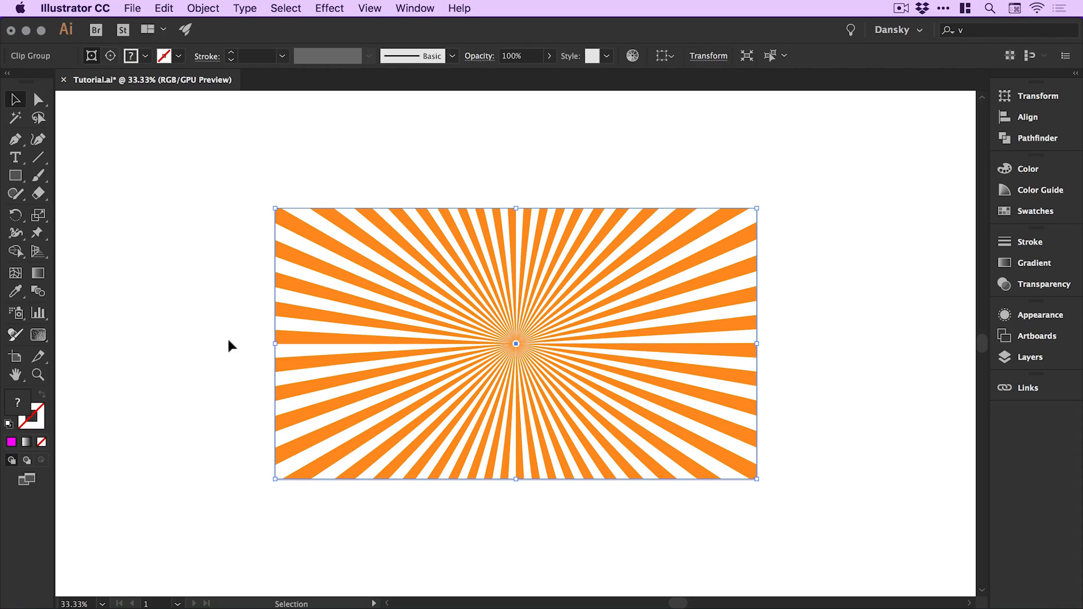
# Step: Inside the clip group, shift the rays so the burst centre sits left of middle, then exit
pyautogui.doubleClick(515, 343)
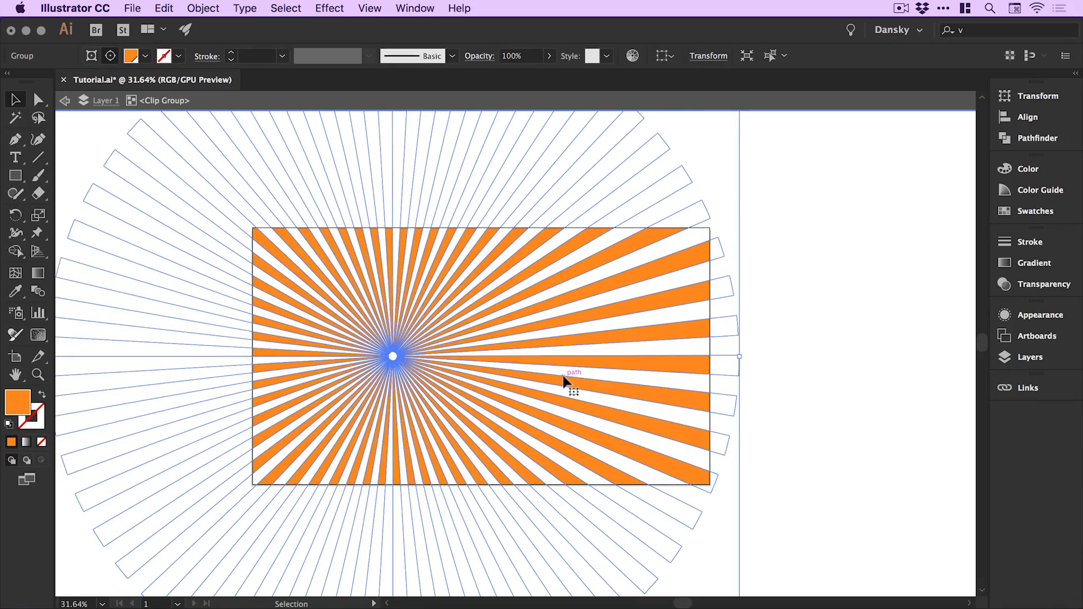
pyautogui.moveTo(64, 101)
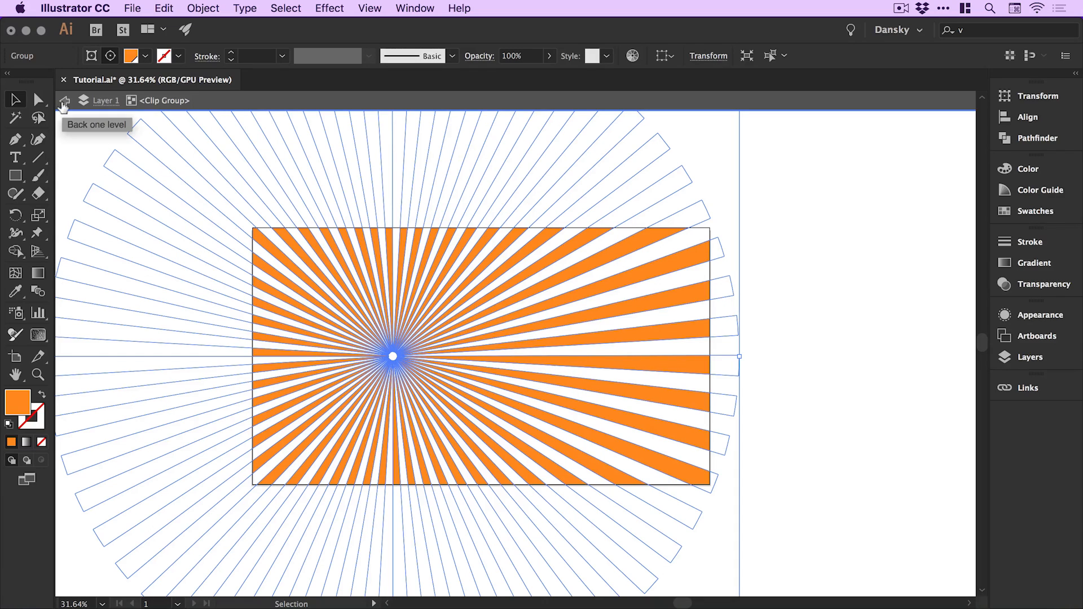
pyautogui.click(66, 100)
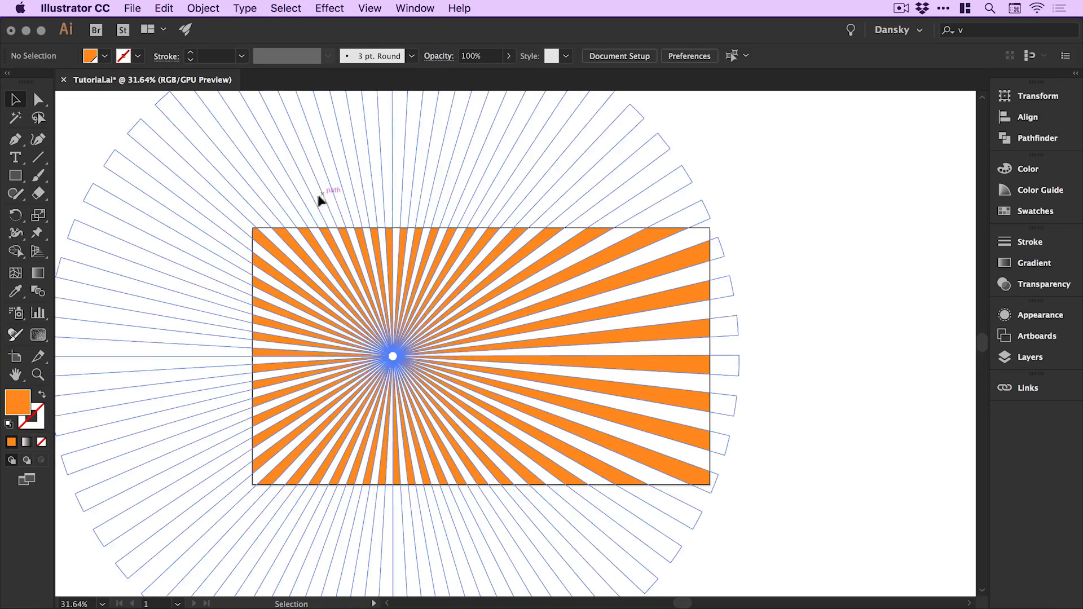
pyautogui.moveTo(313, 202)
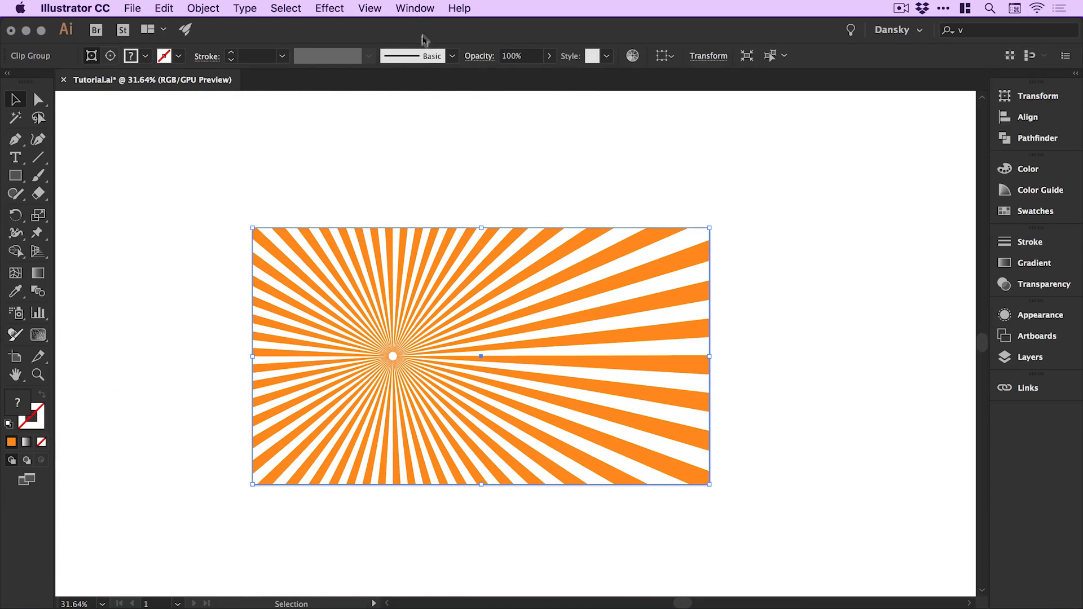
# Step: Use Pathfinder Crop to trim the sunburst clip group's rays to the rectangle, then deselect
pyautogui.click(414, 8)
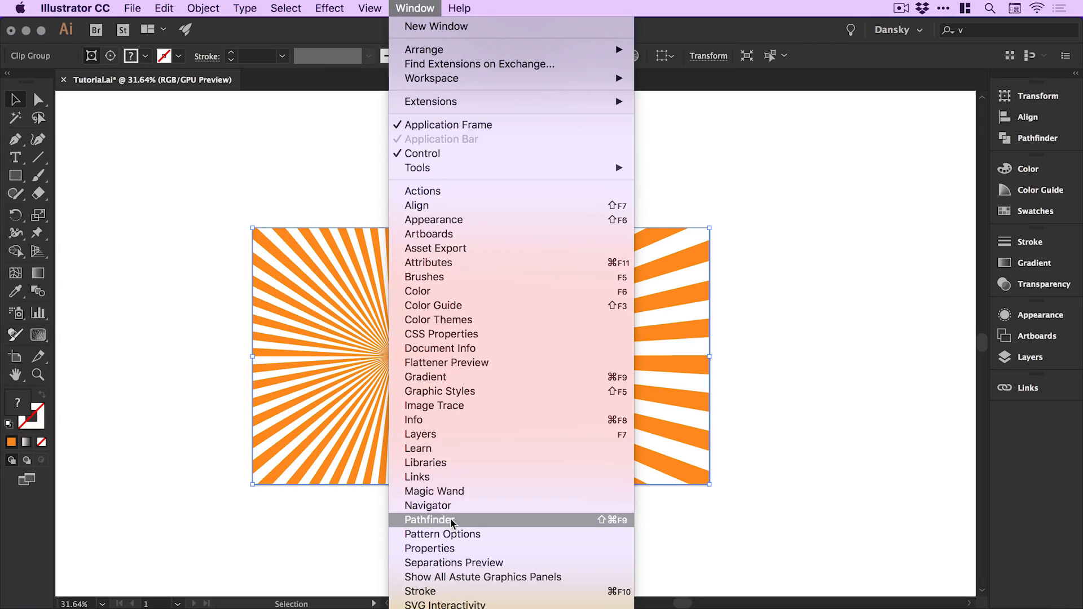
pyautogui.click(430, 519)
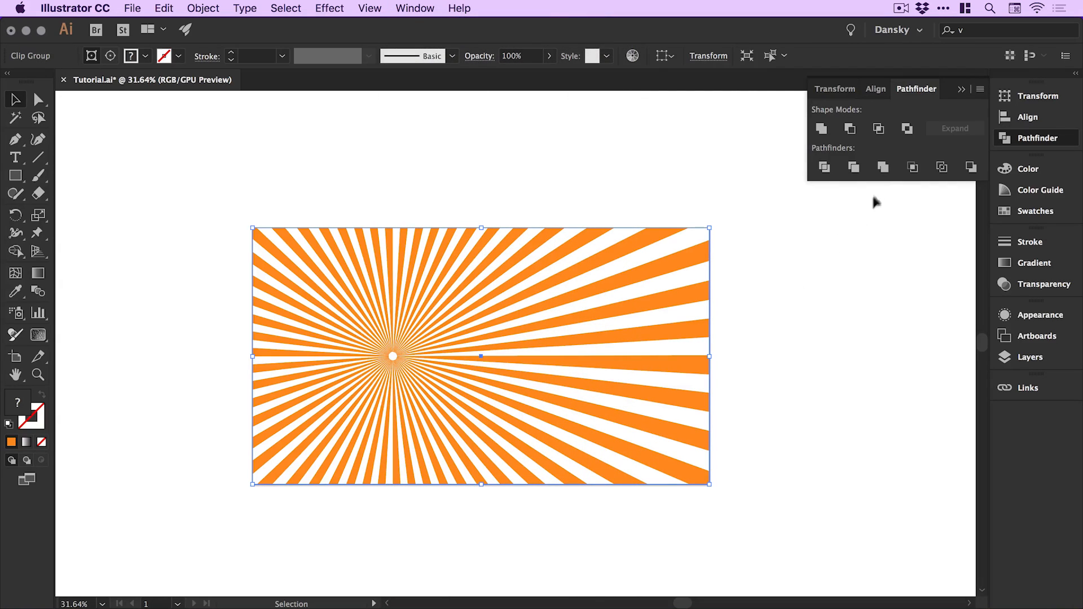
pyautogui.moveTo(912, 167)
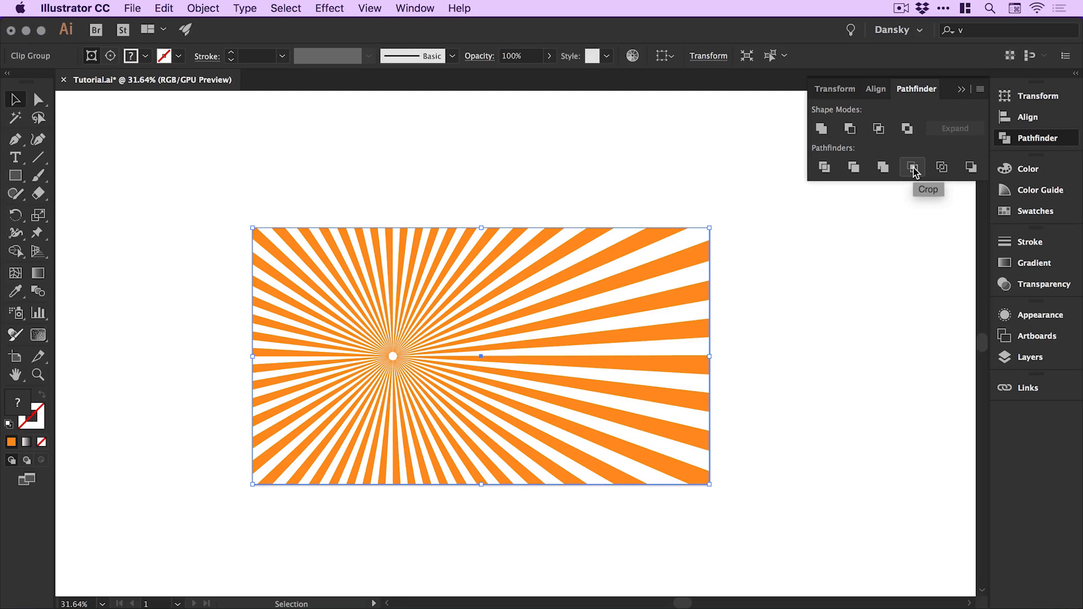
pyautogui.click(911, 167)
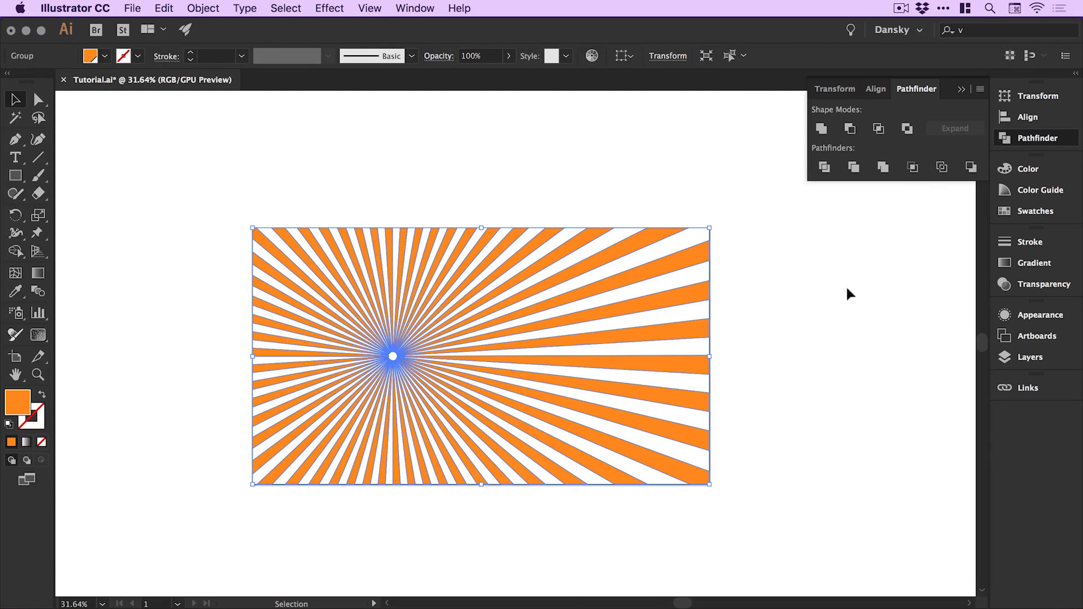
pyautogui.click(1037, 211)
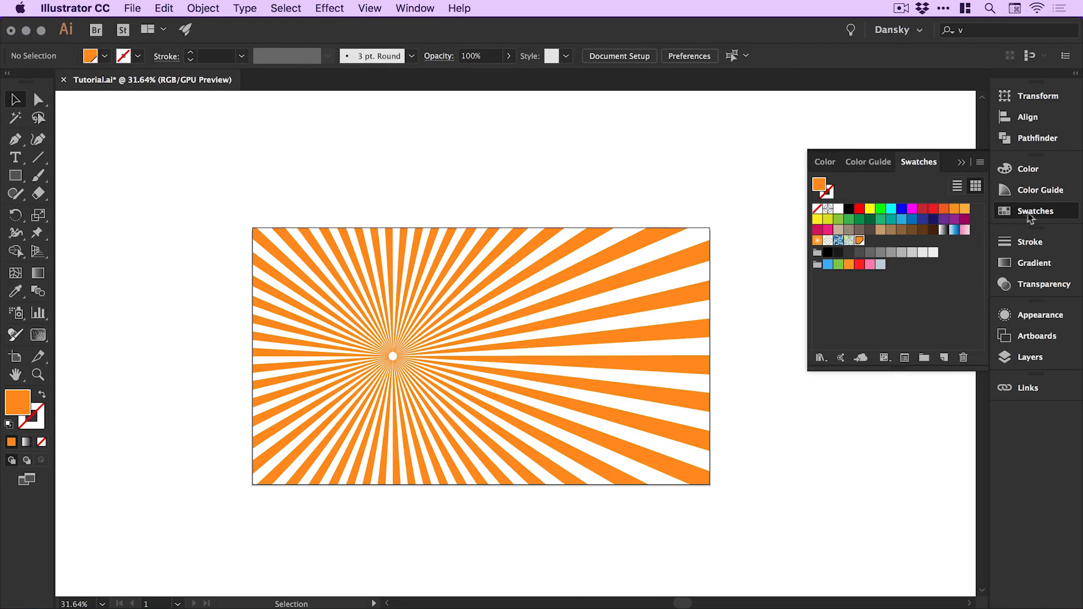
pyautogui.click(1036, 211)
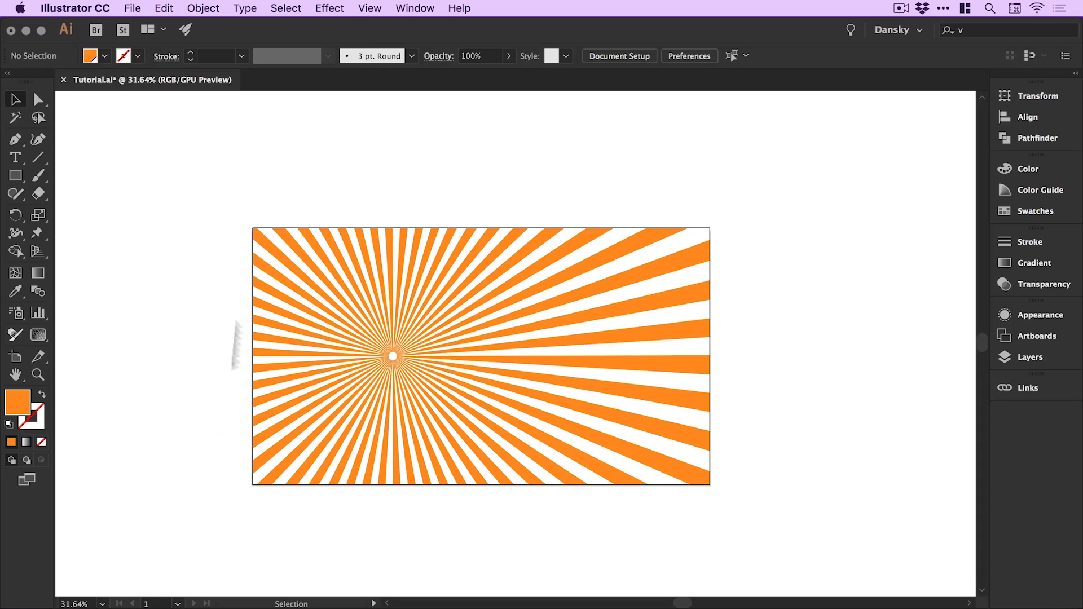
pyautogui.moveTo(795, 320)
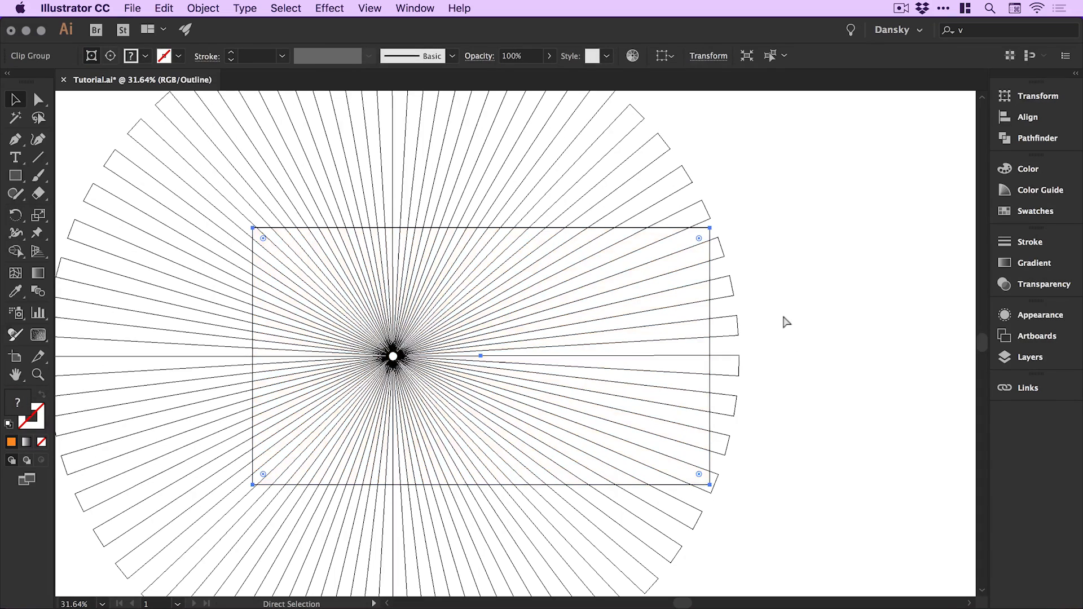
# Step: Select the clip group and draw a small orange rectangle at the sunburst's top-left corner
pyautogui.click(15, 99)
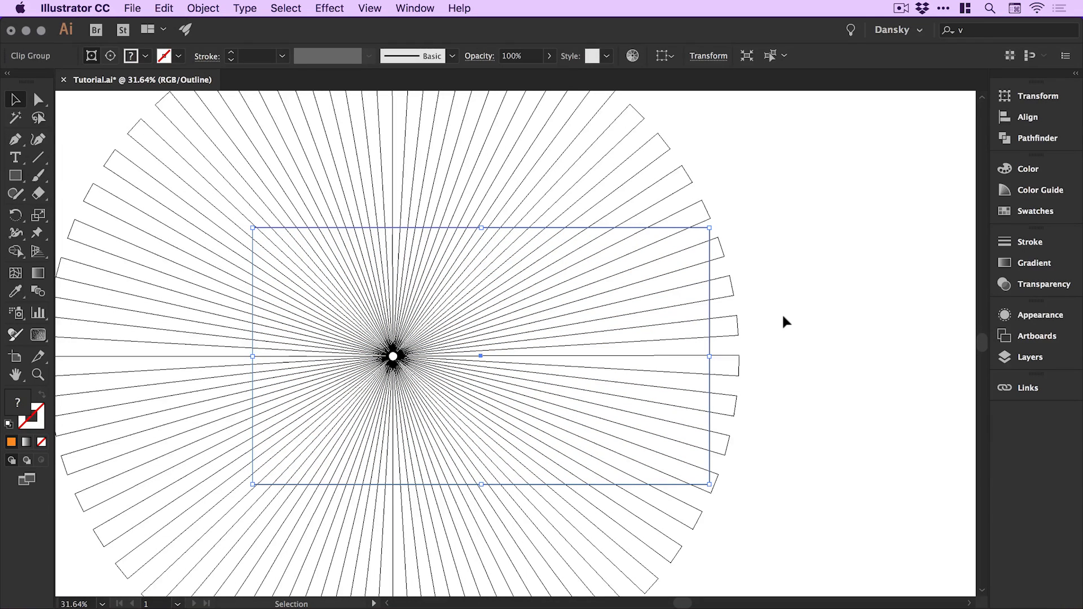
pyautogui.moveTo(842, 316)
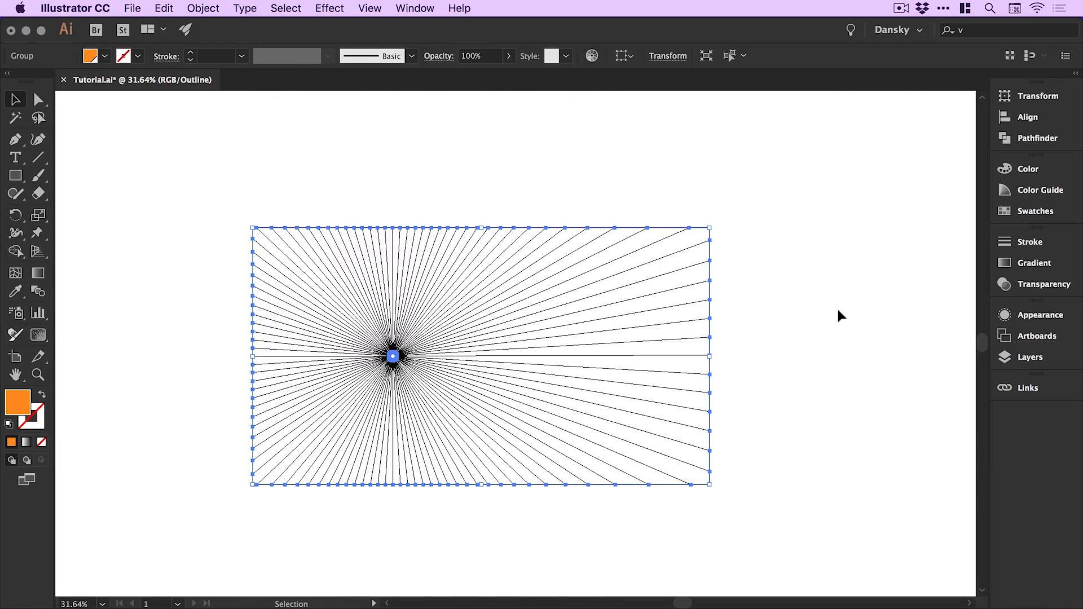
pyautogui.click(842, 316)
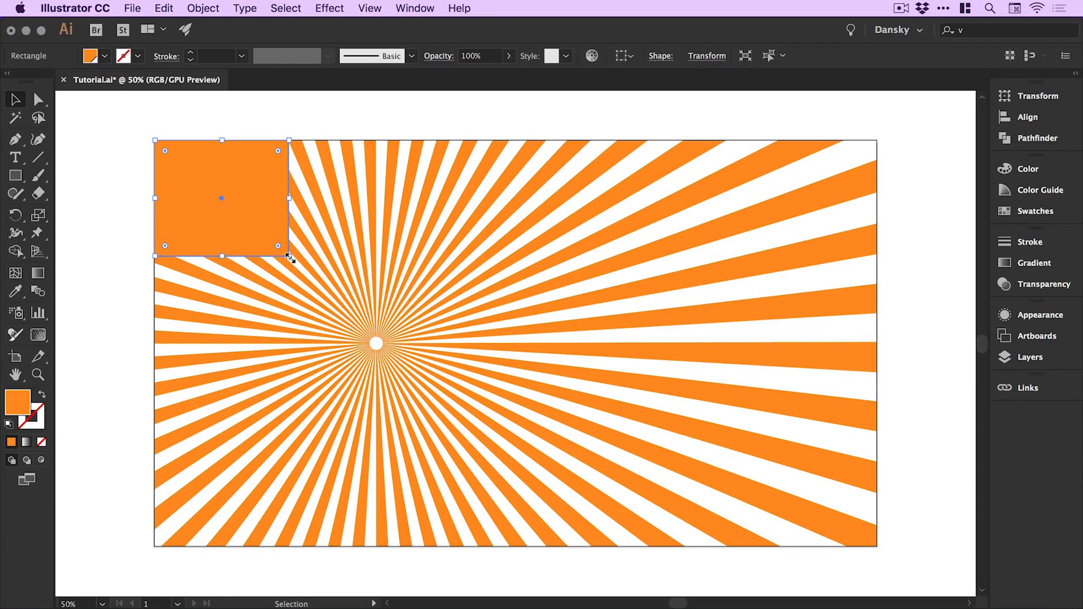
# Step: Set the rectangle to W 1920 px, H 1080 px at X 960, Y 540 via the Transform panel
pyautogui.click(1036, 96)
pyautogui.write('1920')
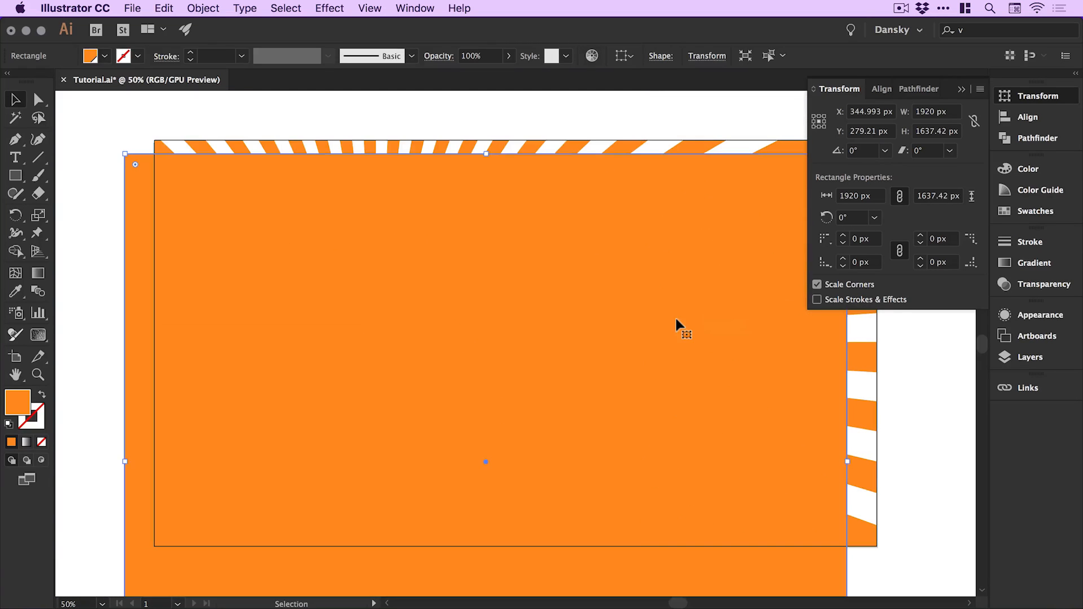
pyautogui.press('cmd+-')
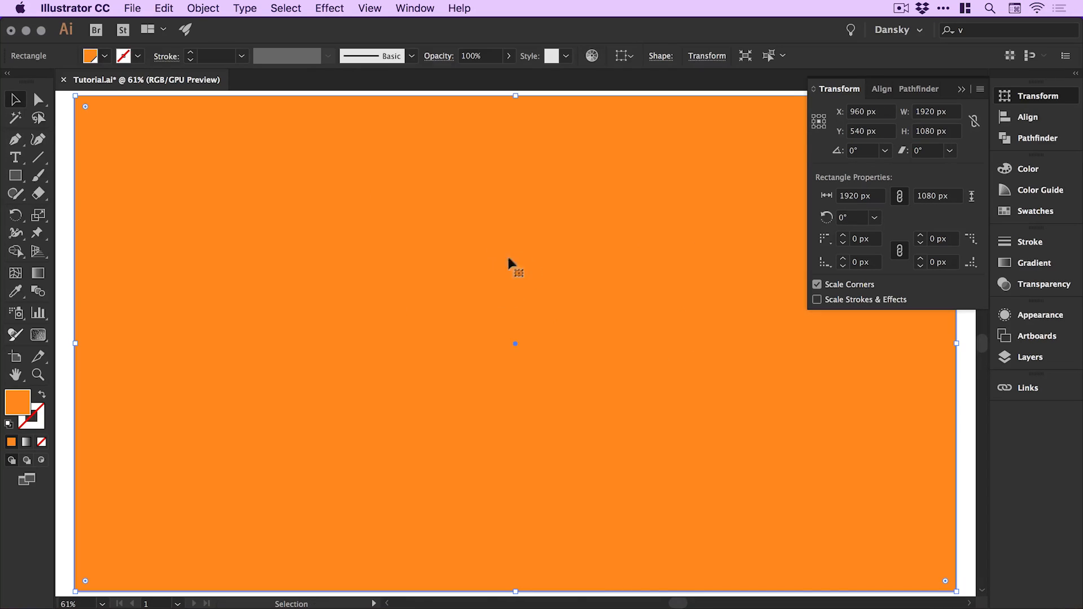
pyautogui.moveTo(527, 273)
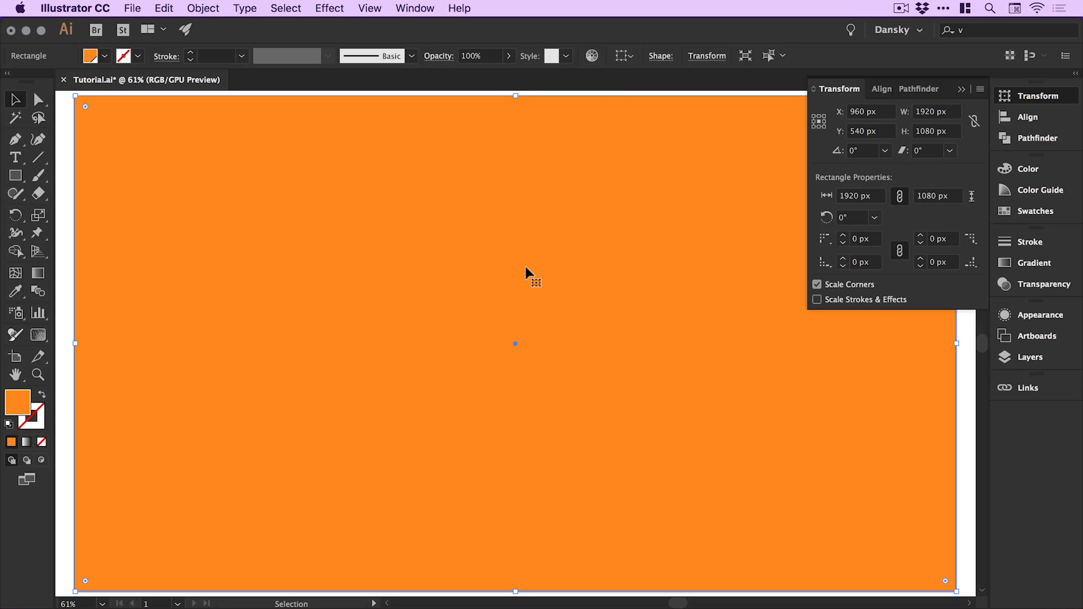
pyautogui.click(1036, 211)
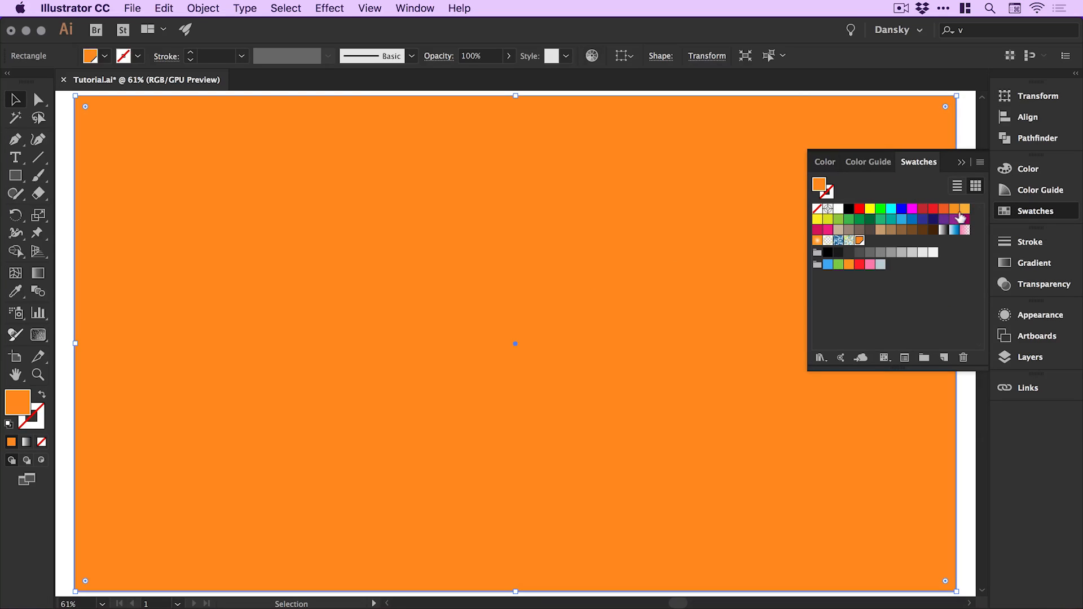
# Step: Edit the orange swatch to yellow-orange R 251, G 194, B 59 for the background fill
pyautogui.doubleClick(960, 218)
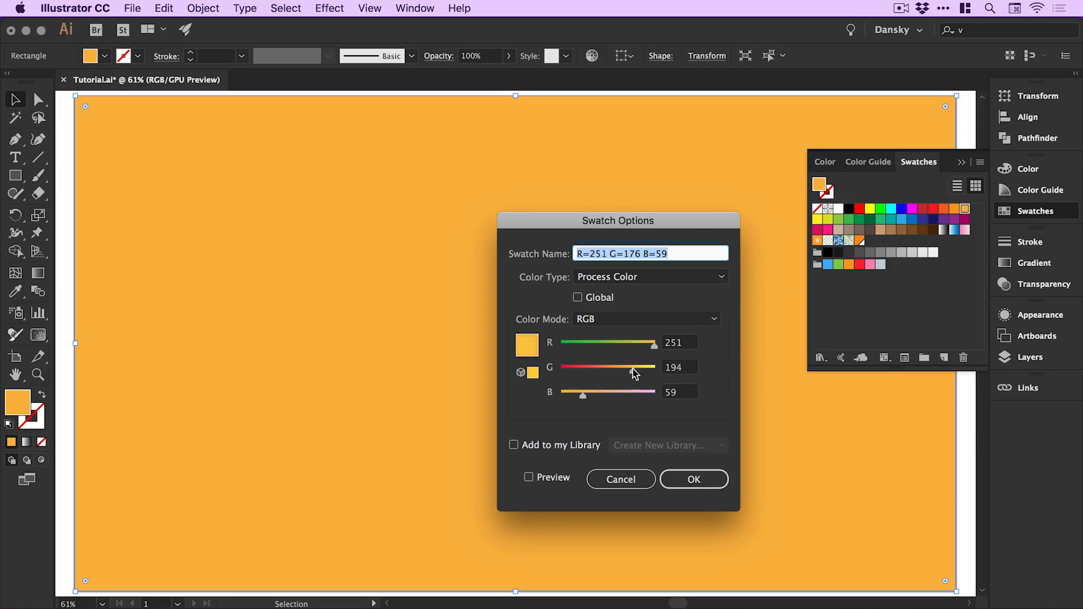
pyautogui.click(693, 478)
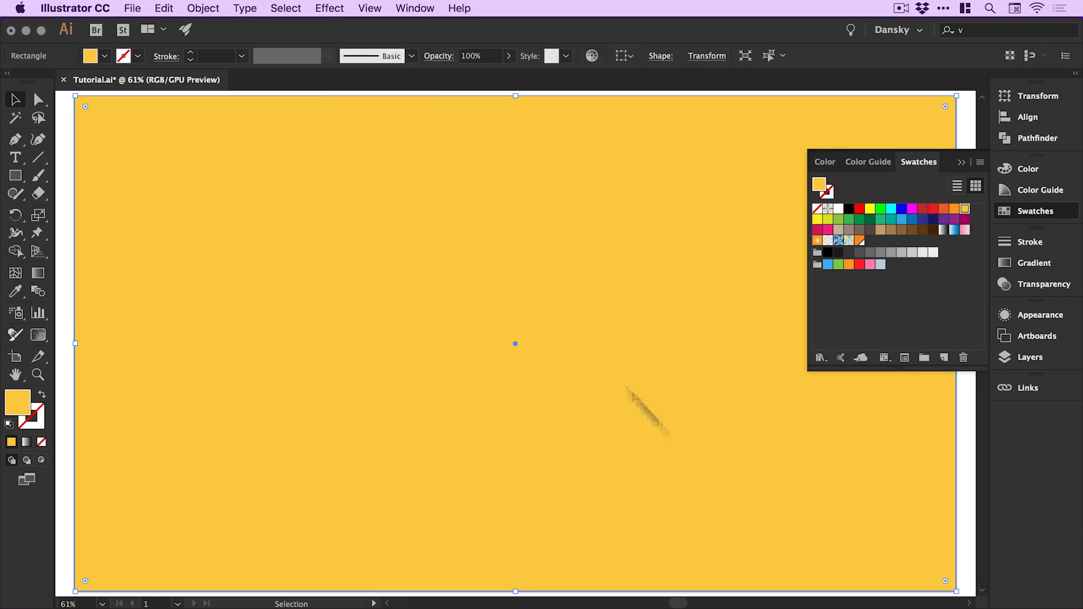
pyautogui.click(202, 8)
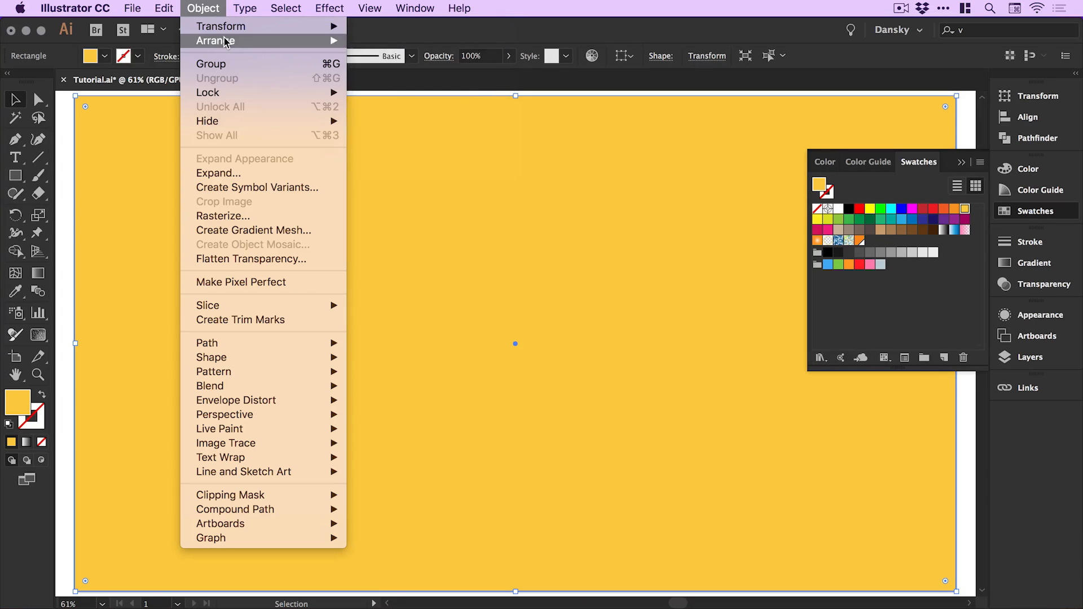